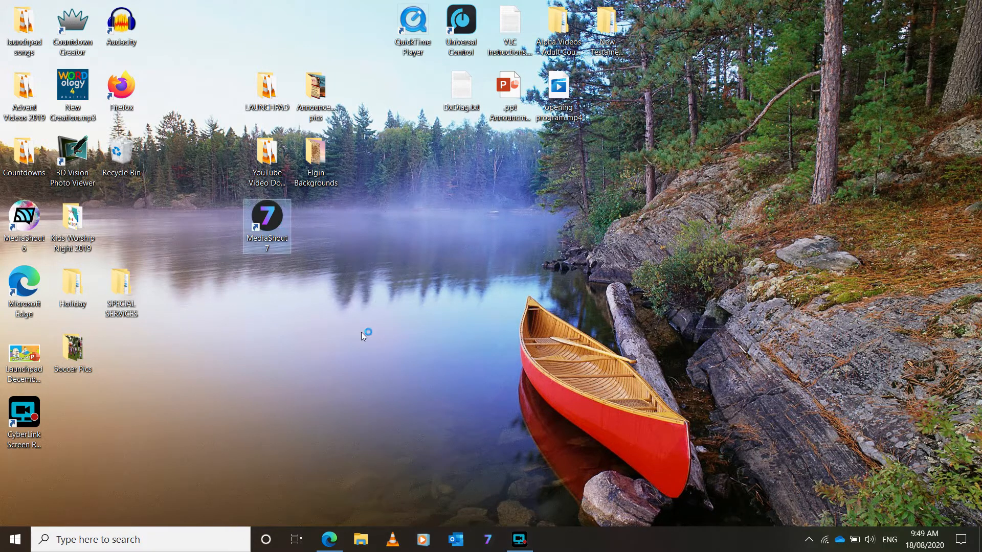
# Step: Launch MediaShout 7 from its desktop shortcut to reach the welcome screen
pyautogui.doubleClick(267, 216)
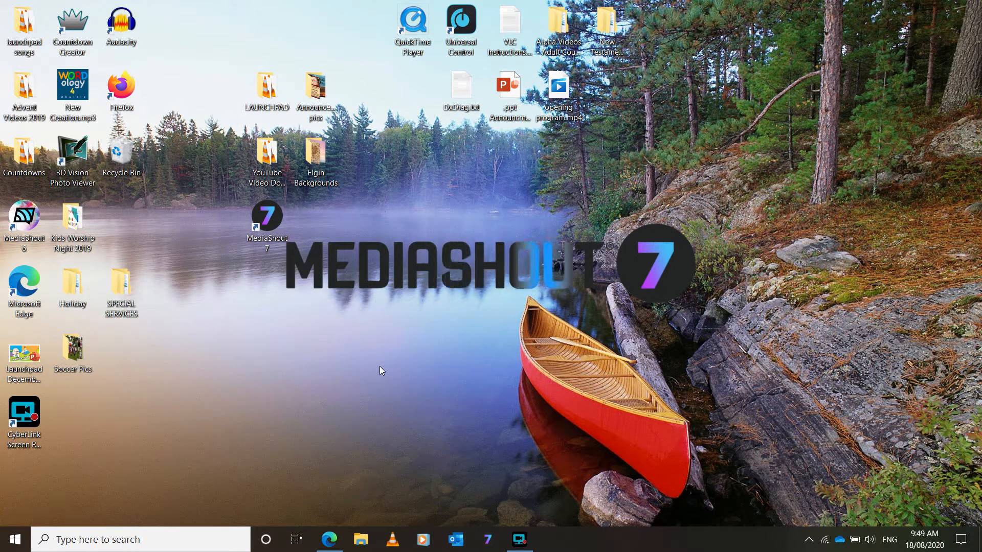
pyautogui.doubleClick(267, 215)
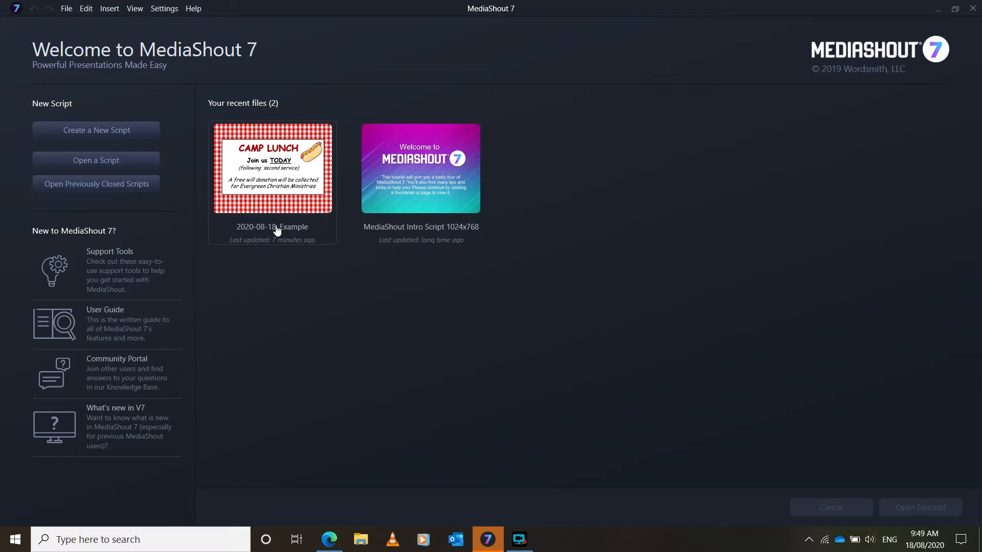
pyautogui.moveTo(256, 192)
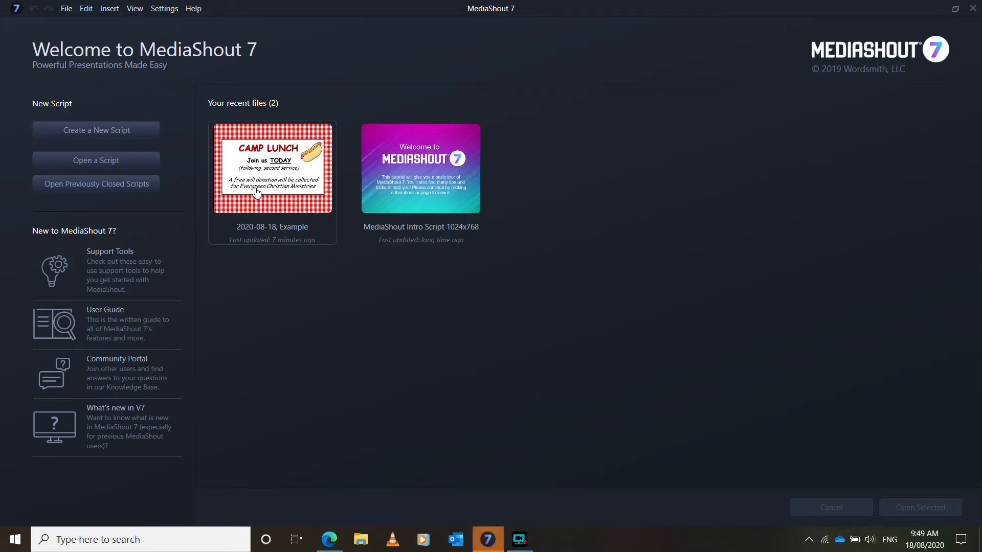
pyautogui.moveTo(270, 188)
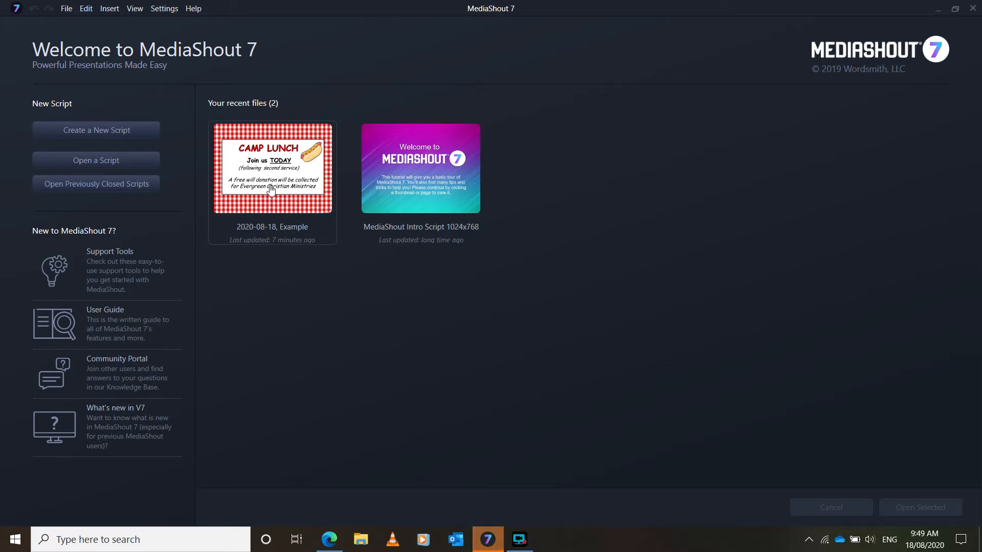
pyautogui.moveTo(136, 172)
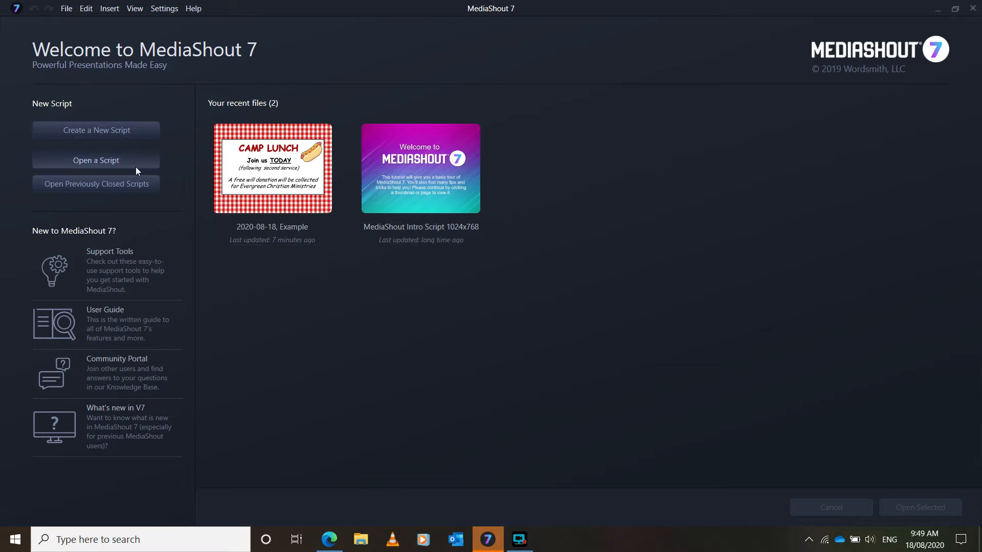
pyautogui.moveTo(113, 165)
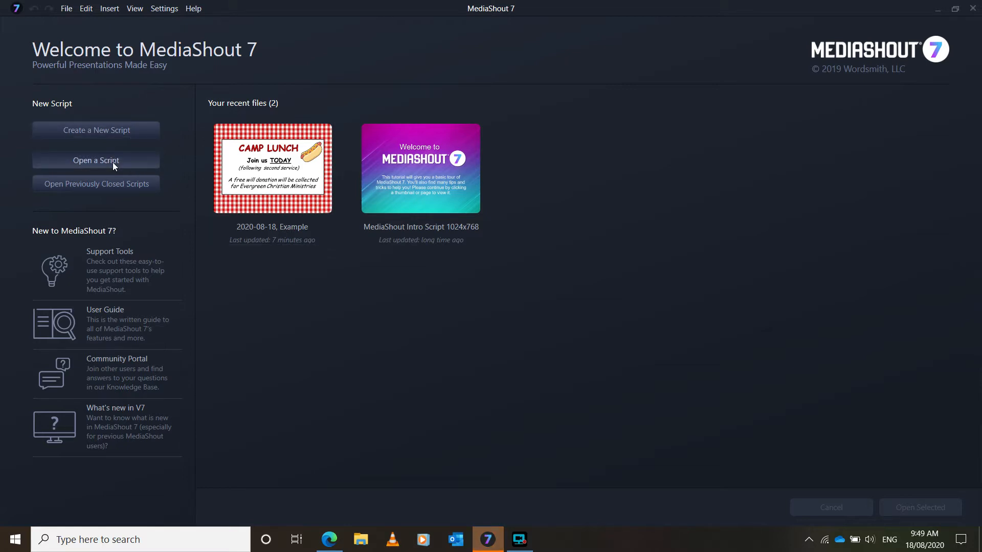
# Step: Open the '2020-08-18, Example.sc7x' script from the Scripts folder
pyautogui.click(95, 160)
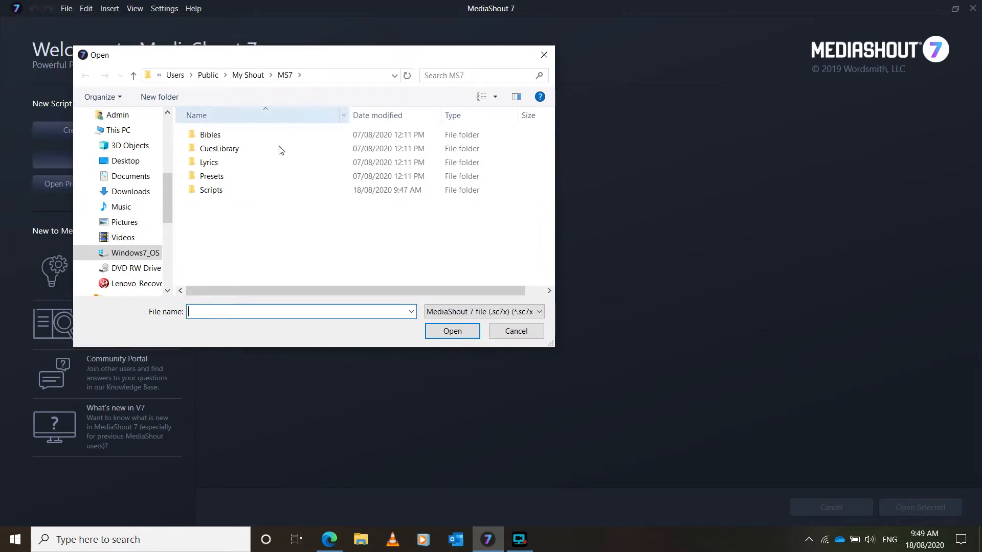
pyautogui.doubleClick(211, 190)
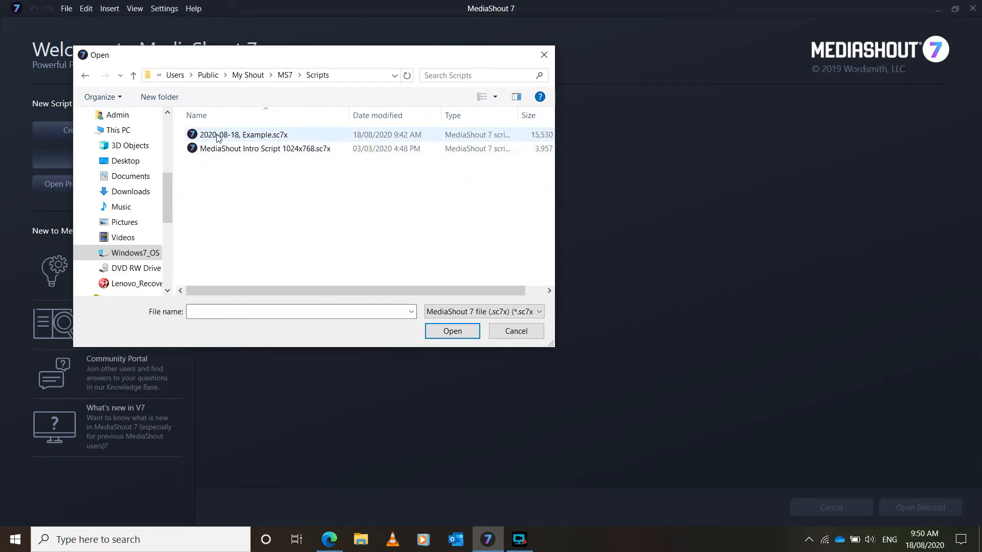
pyautogui.click(243, 134)
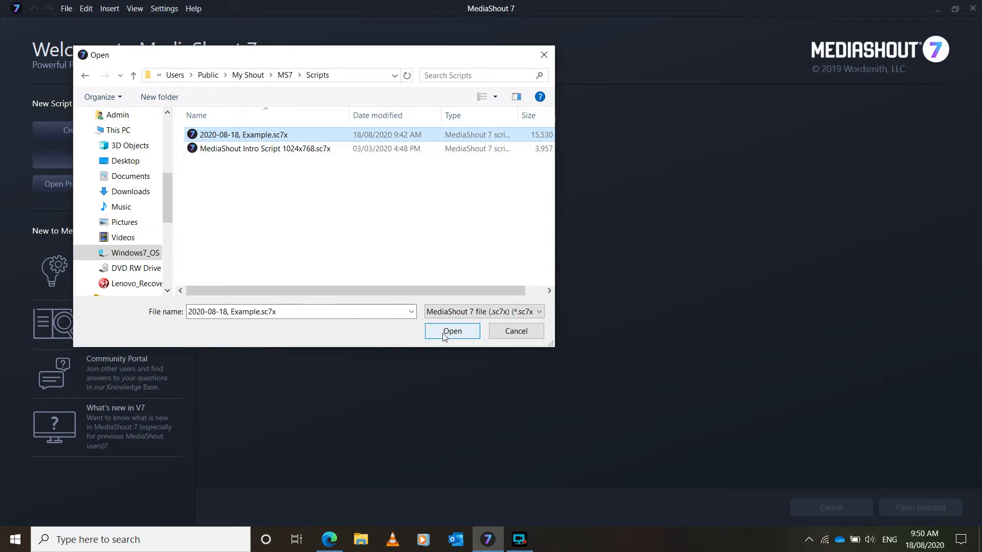
pyautogui.click(452, 331)
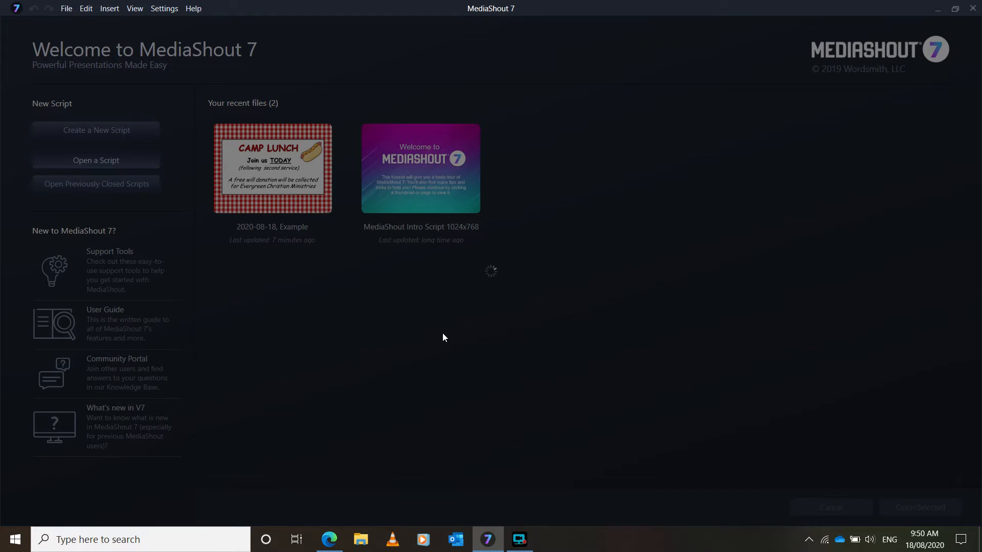
pyautogui.doubleClick(273, 169)
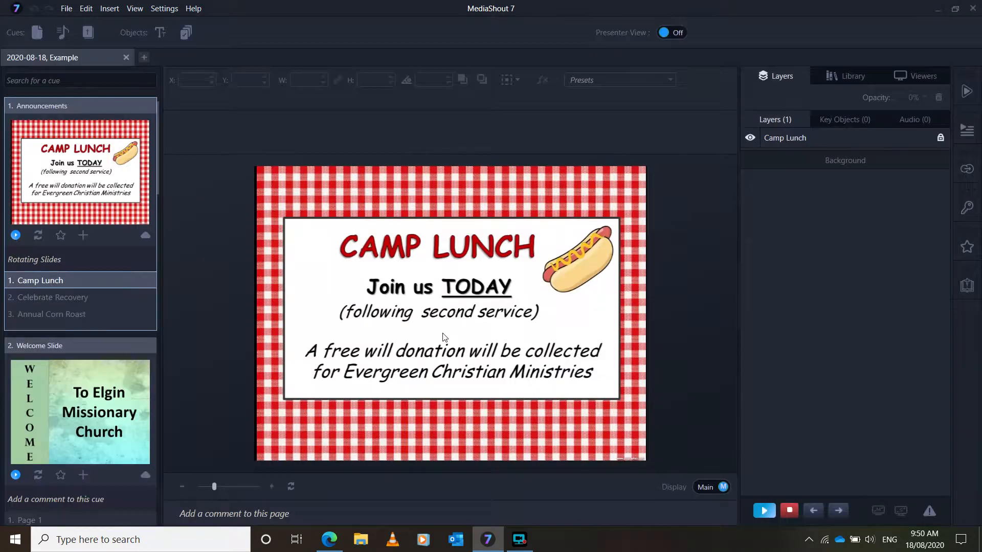
pyautogui.moveTo(281, 297)
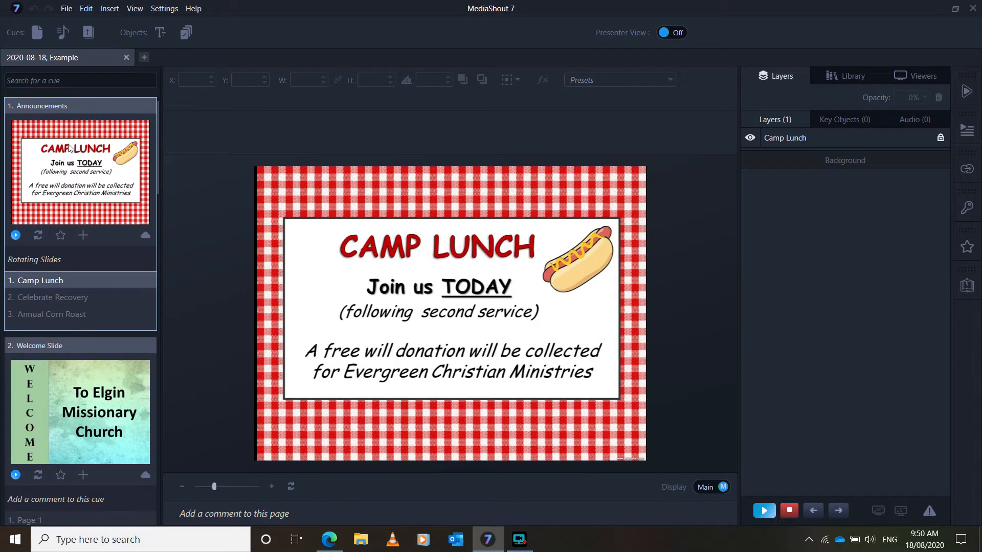
pyautogui.moveTo(83, 443)
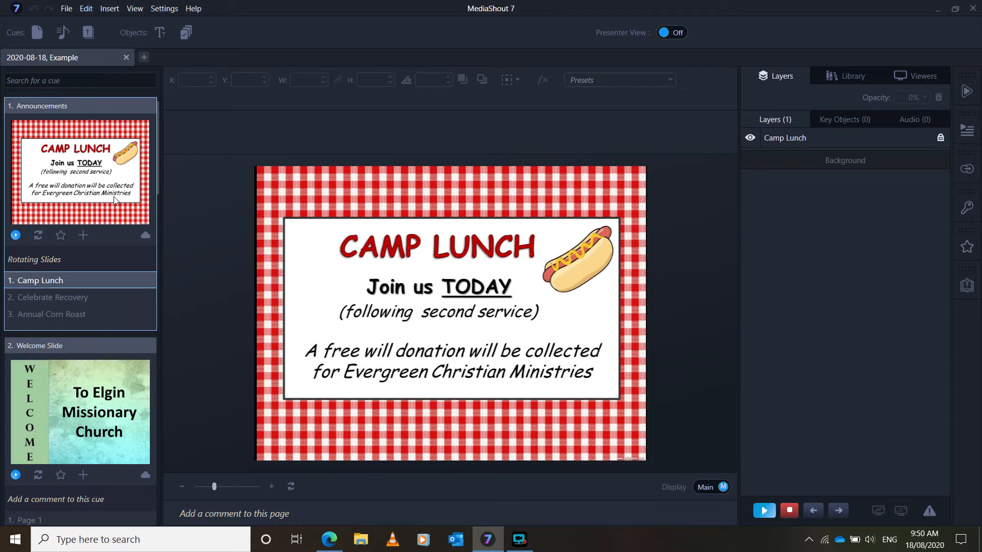
pyautogui.scroll(-3)
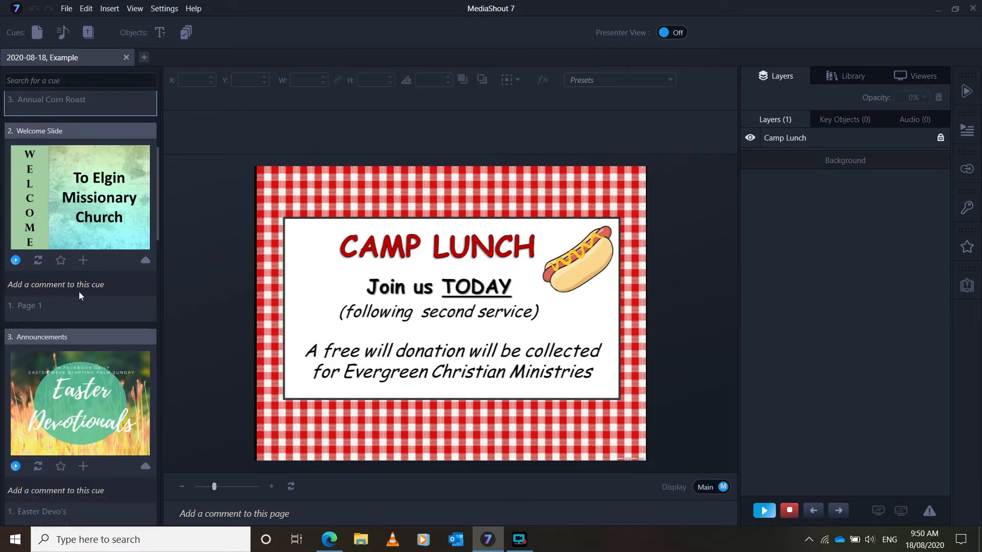
pyautogui.scroll(-3)
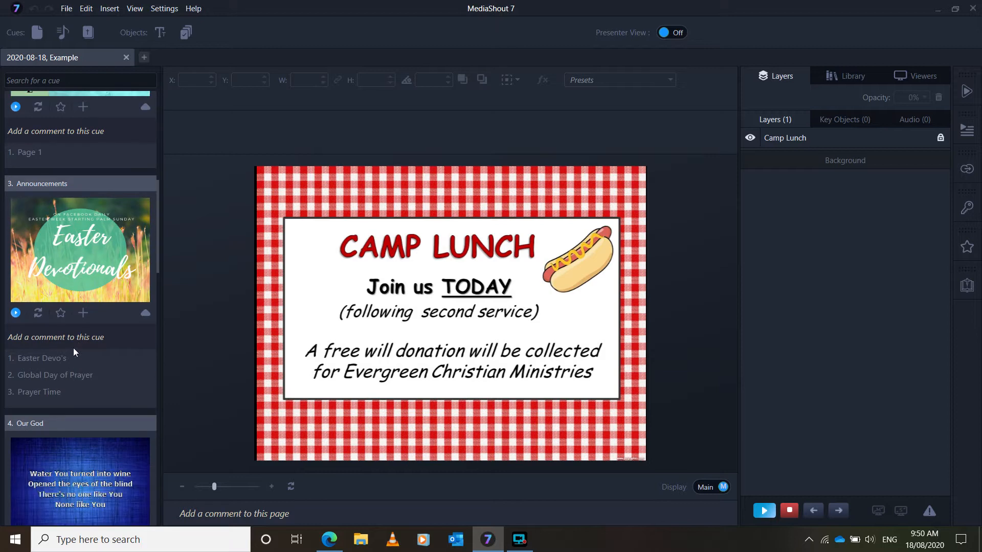
pyautogui.moveTo(90, 333)
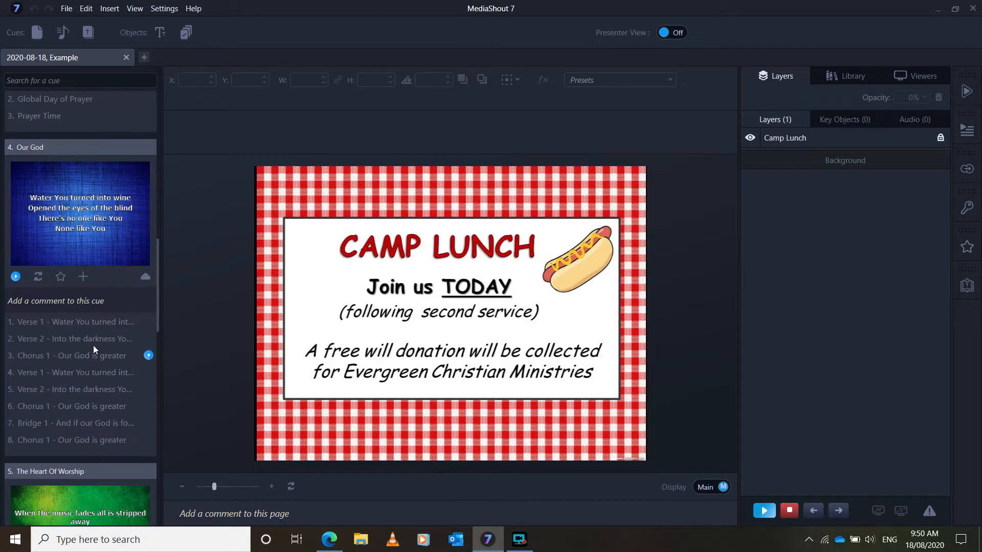
pyautogui.scroll(-3)
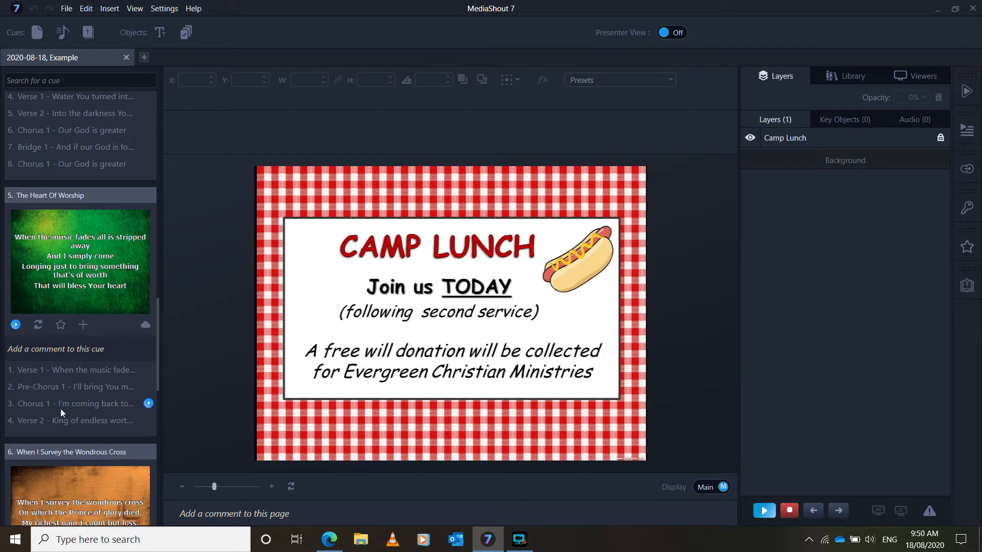
pyautogui.scroll(-3)
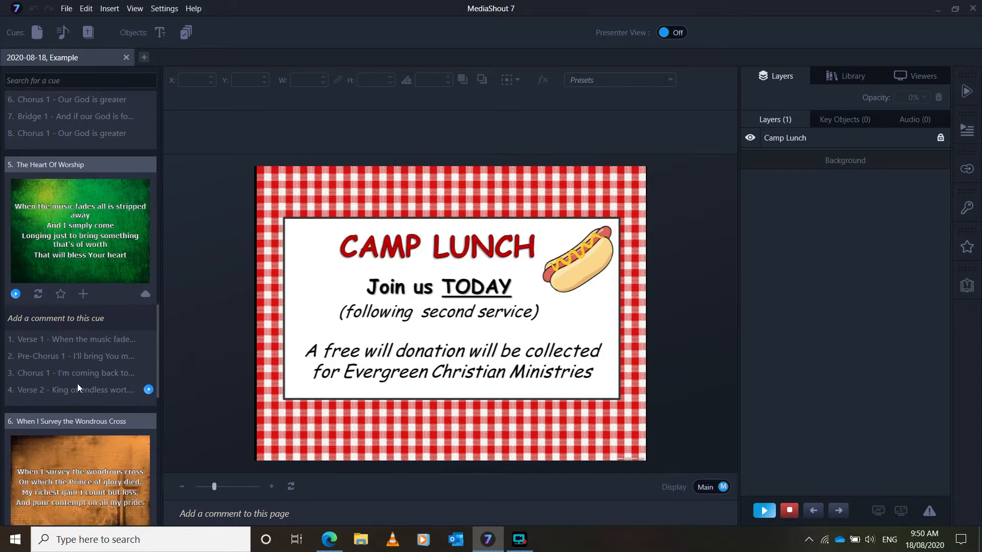
pyautogui.scroll(-3)
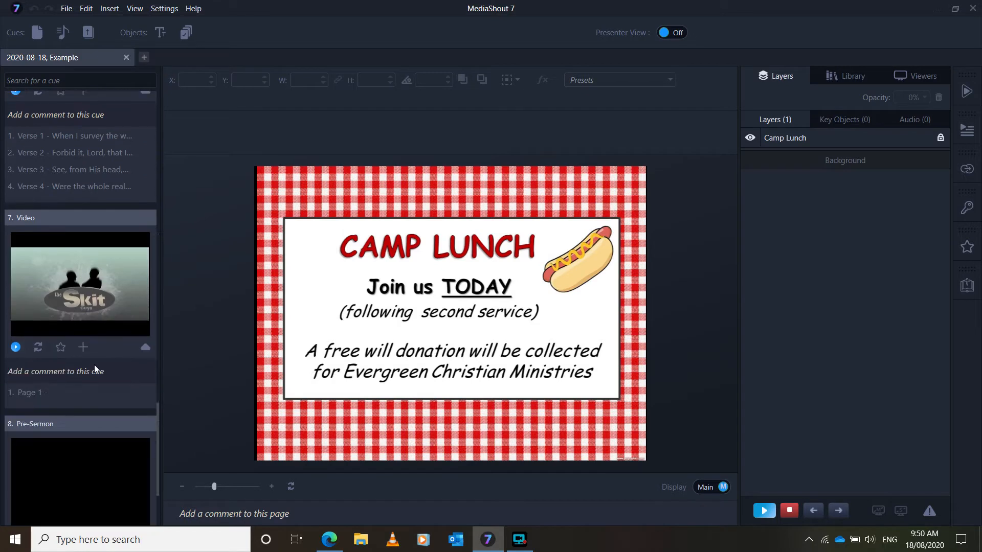
pyautogui.scroll(-3)
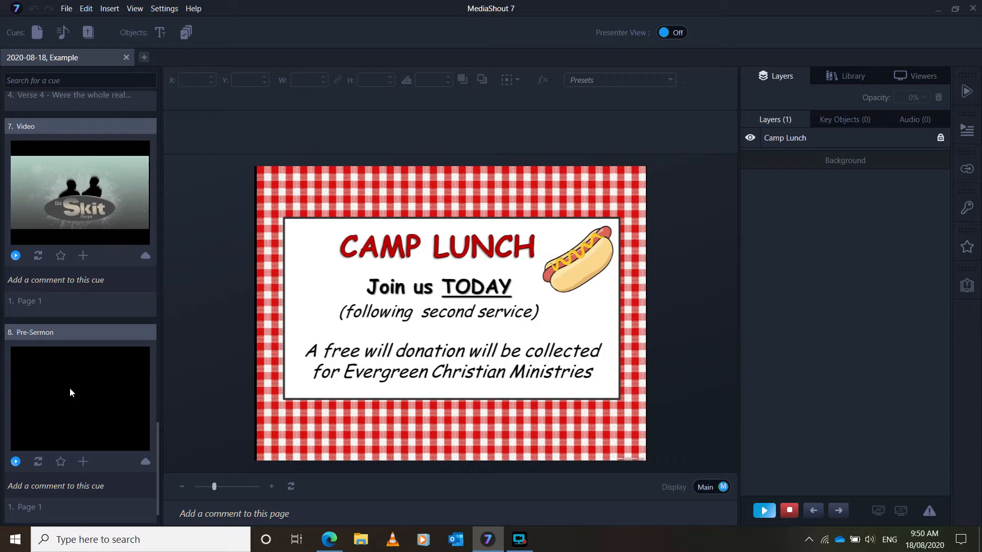
pyautogui.moveTo(122, 325)
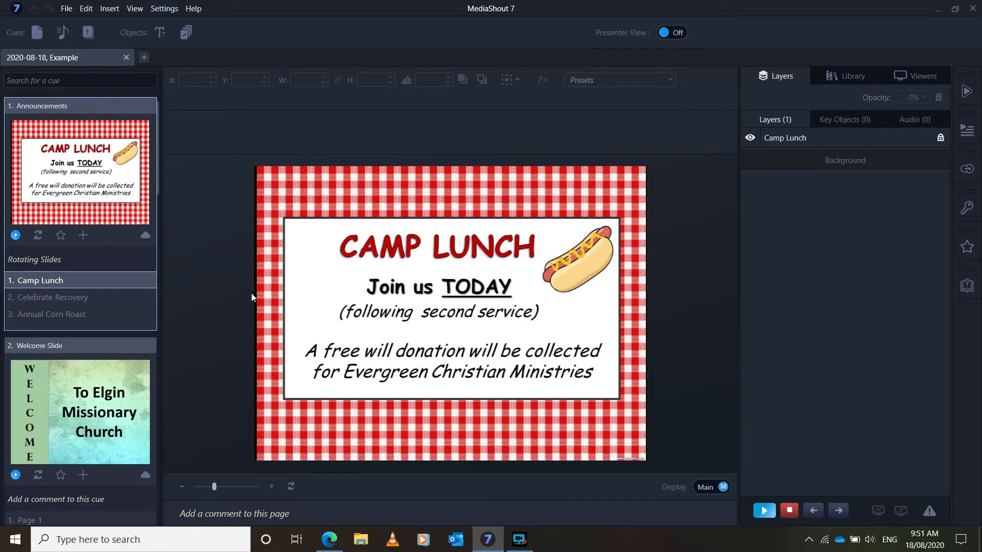
pyautogui.moveTo(117, 274)
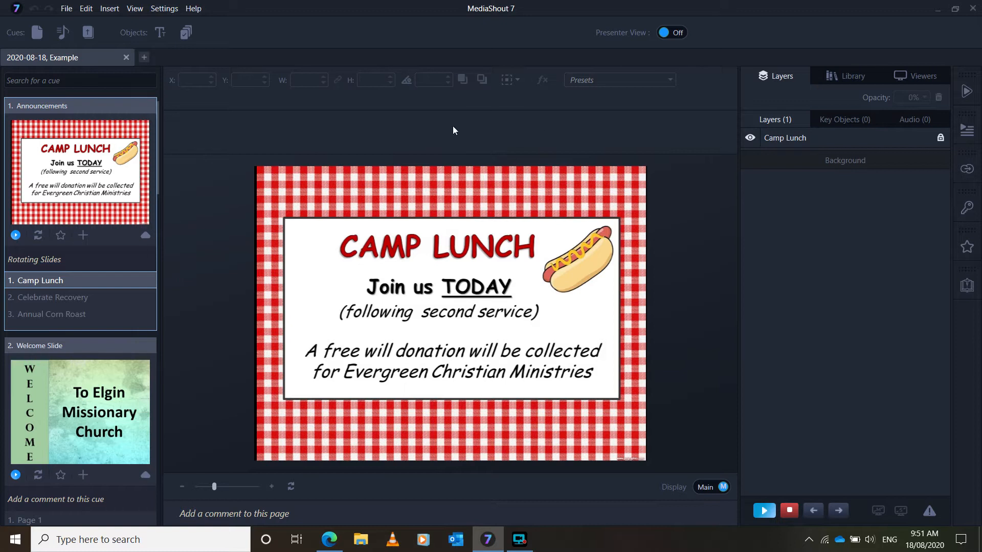
pyautogui.moveTo(332, 146)
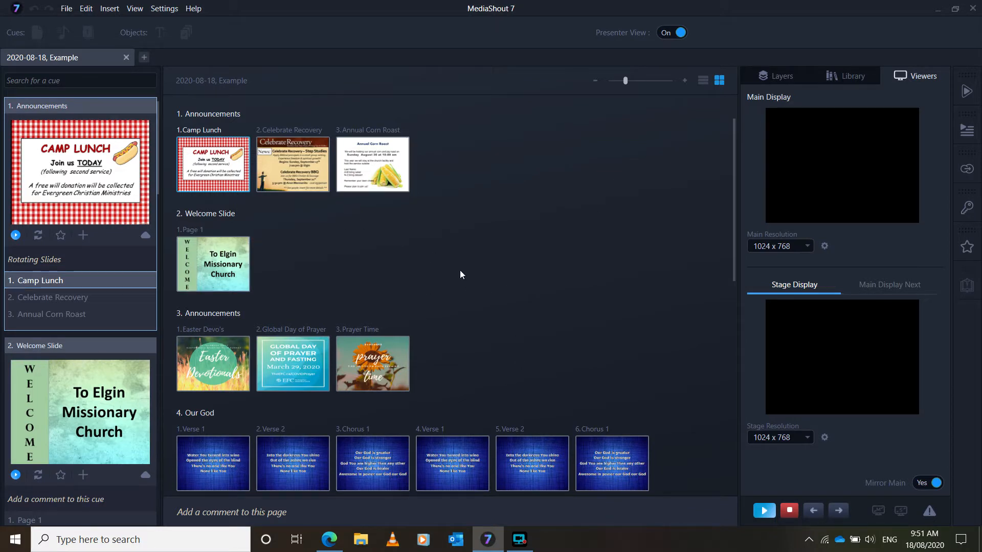
pyautogui.moveTo(525, 255)
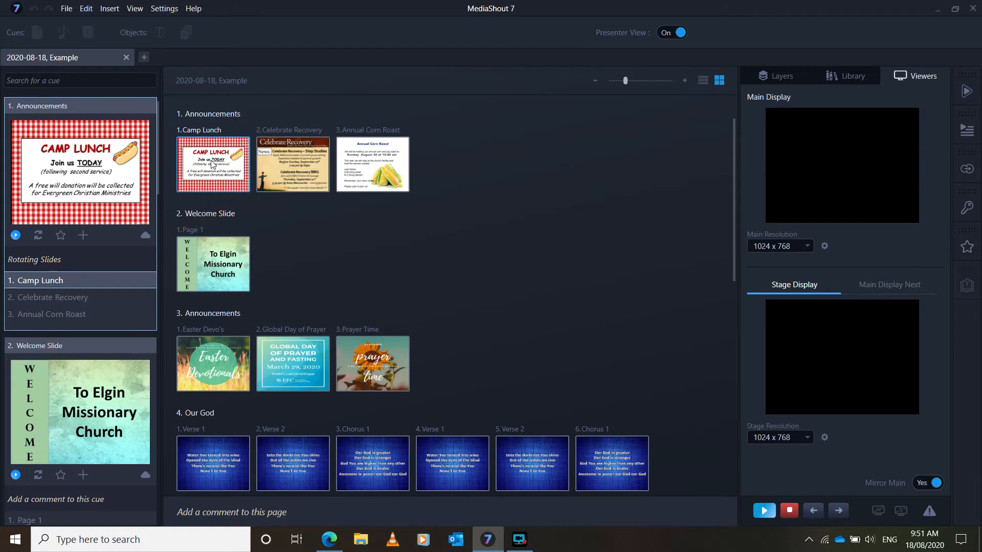
pyautogui.moveTo(222, 167)
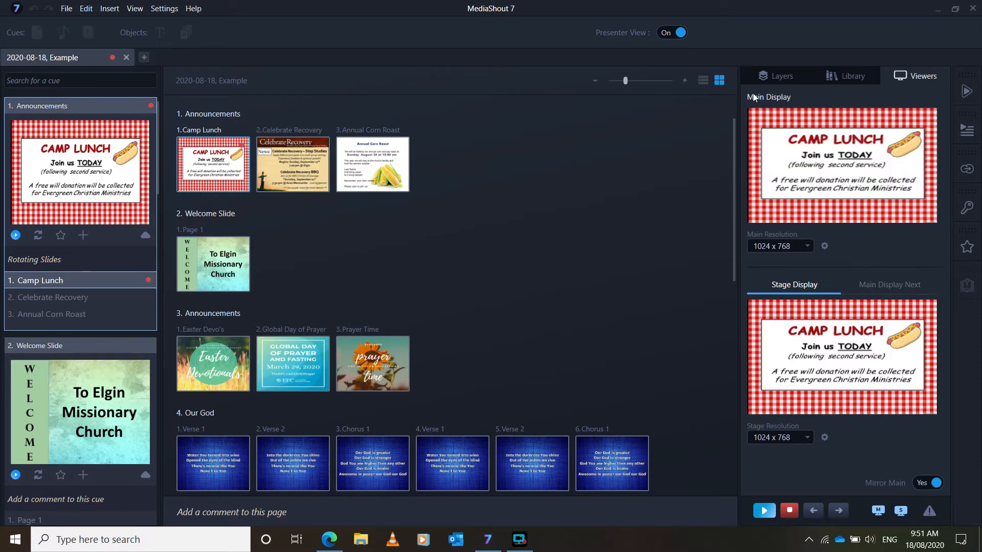
pyautogui.moveTo(832, 177)
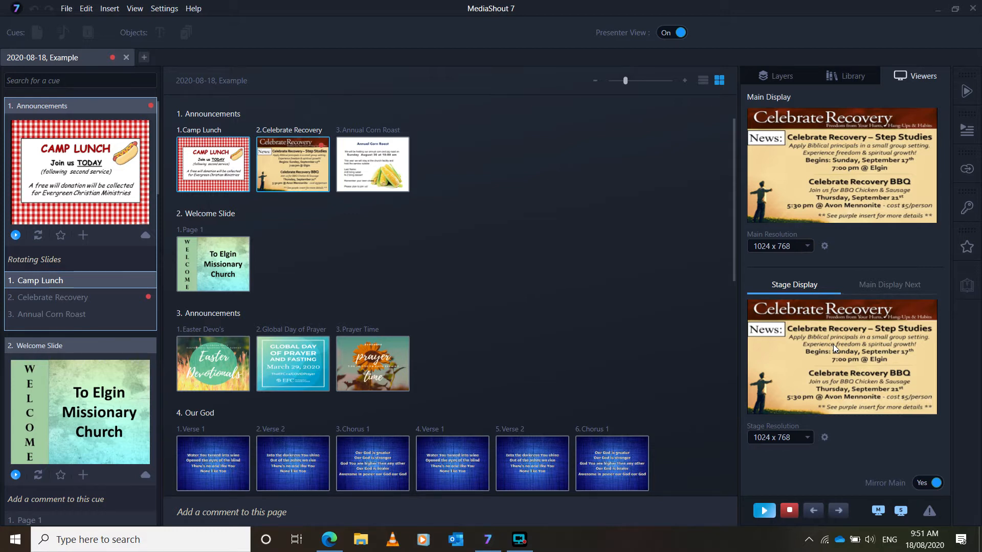
pyautogui.moveTo(843, 363)
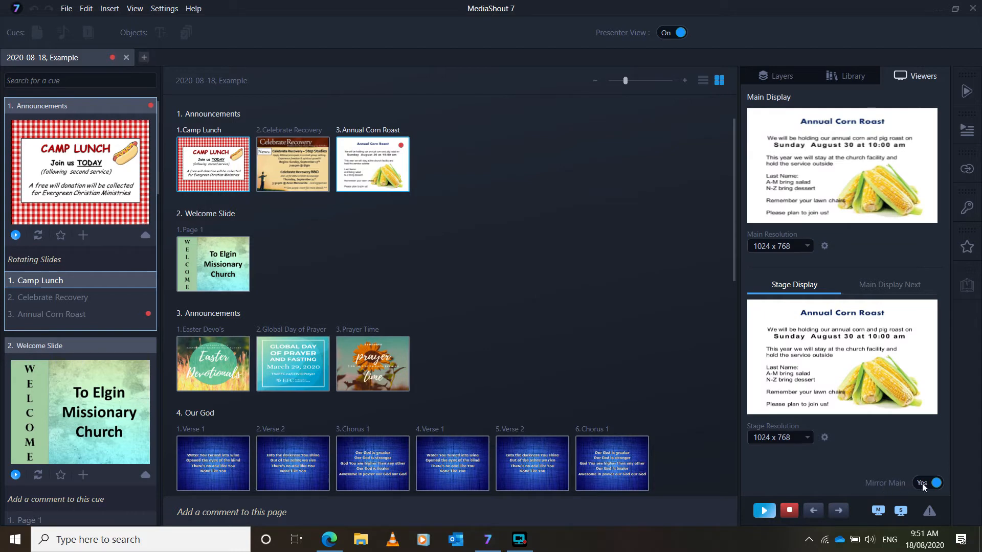
pyautogui.moveTo(844, 343)
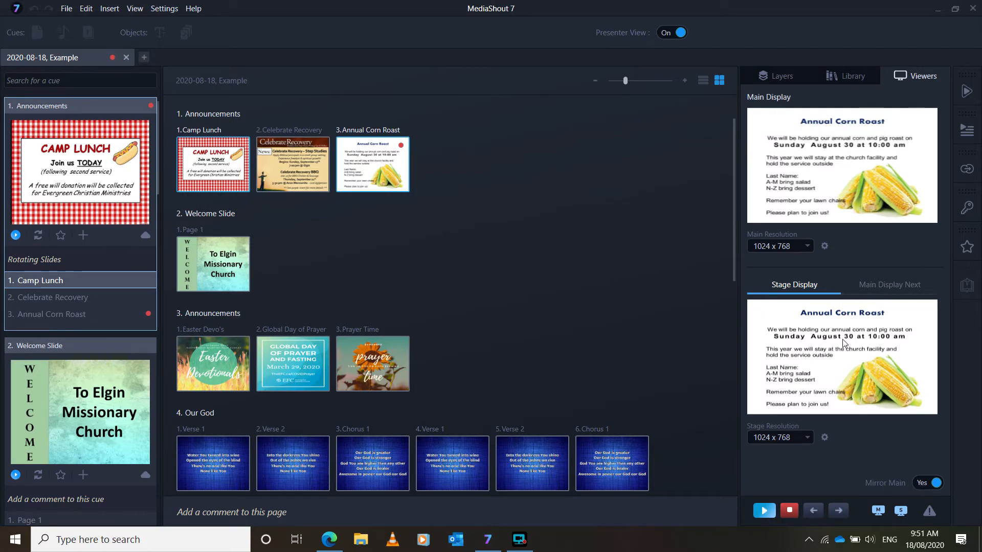
pyautogui.moveTo(853, 353)
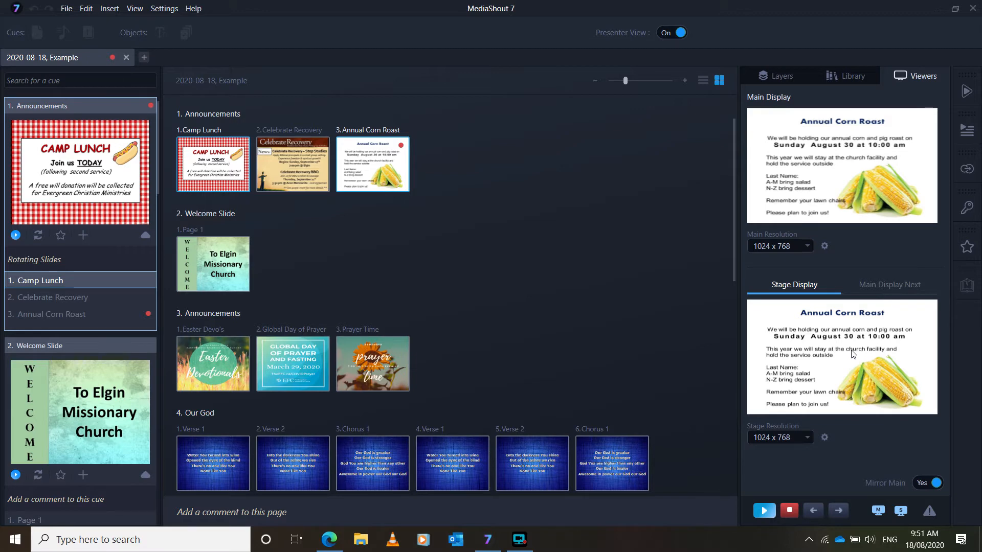
# Step: Put the Welcome Slide Page 1 live after the rotating announcements
pyautogui.click(213, 164)
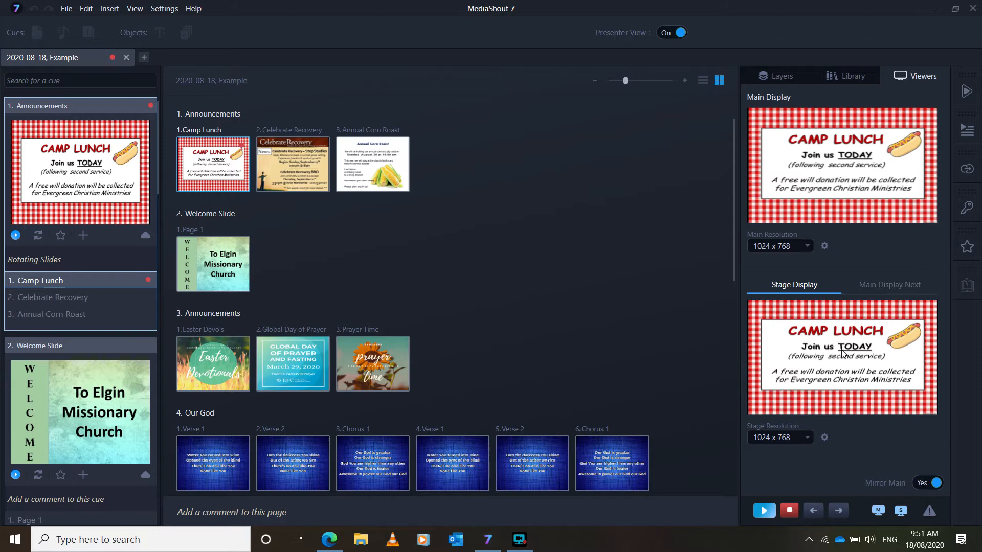
pyautogui.moveTo(552, 318)
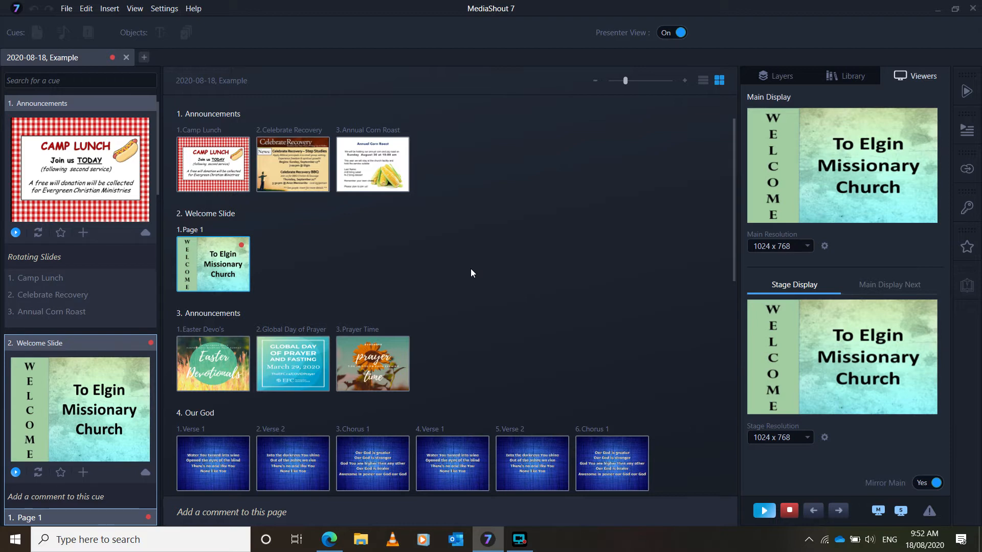
# Step: Send Global Day of Prayer, Prayer Time, then Our God Verse 1 live
pyautogui.scroll(-3)
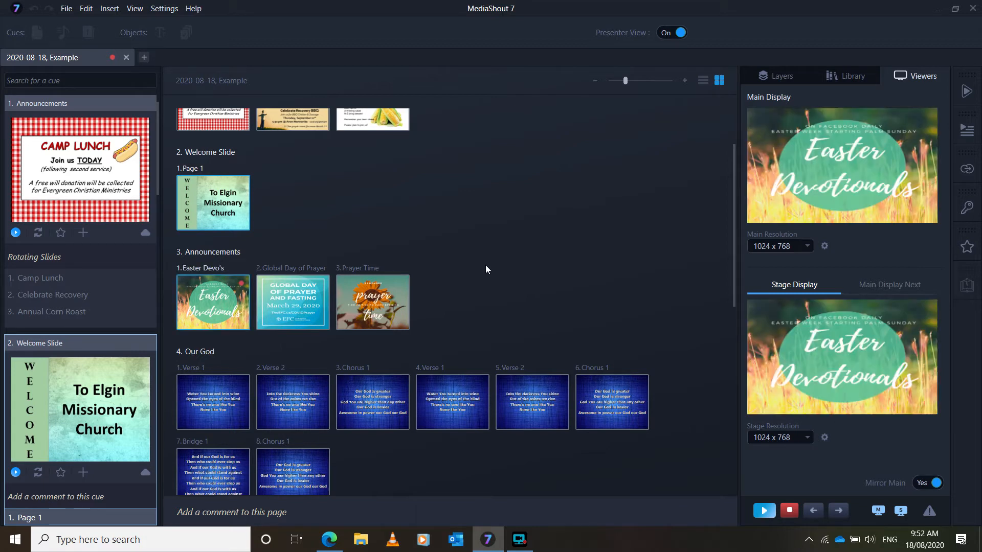
pyautogui.click(292, 302)
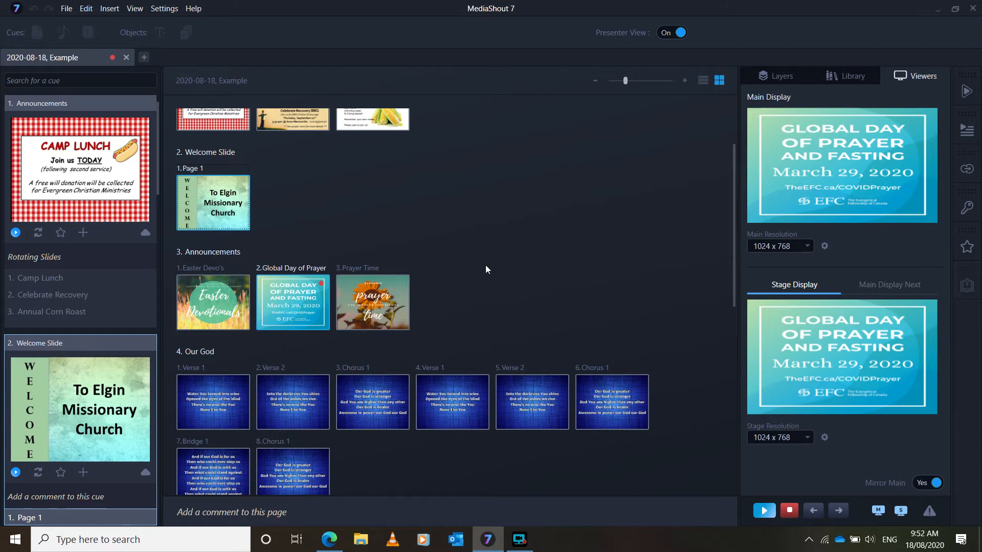
pyautogui.moveTo(382, 313)
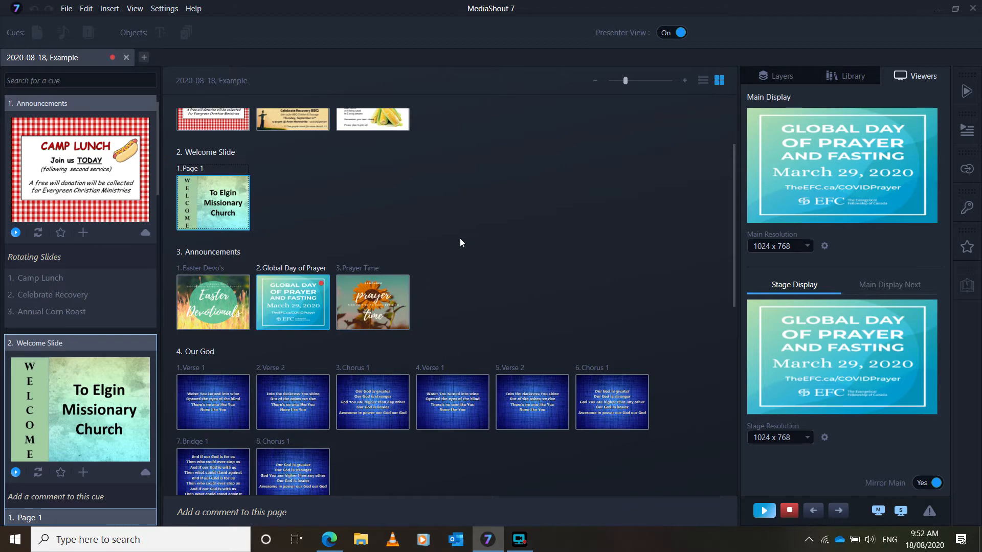
pyautogui.click(372, 301)
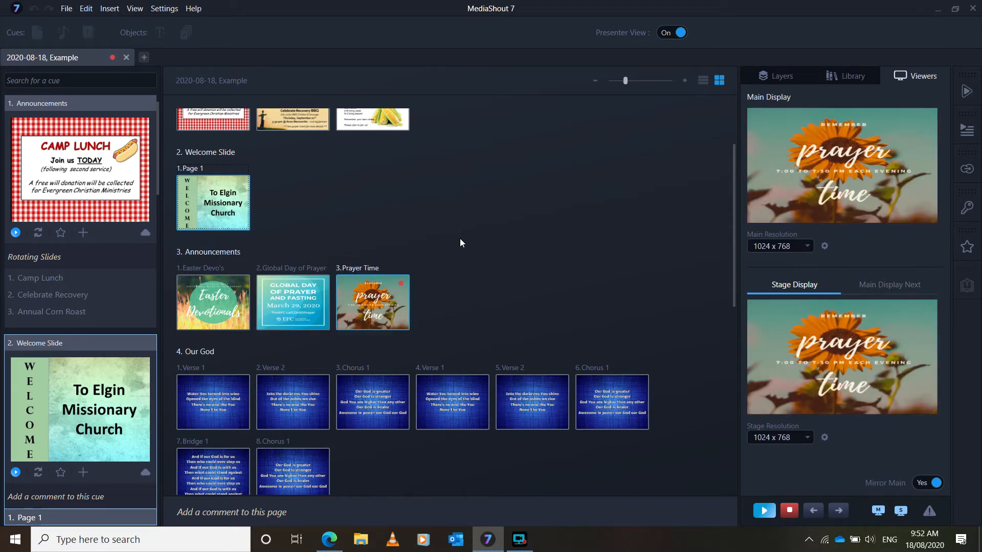
pyautogui.scroll(-3)
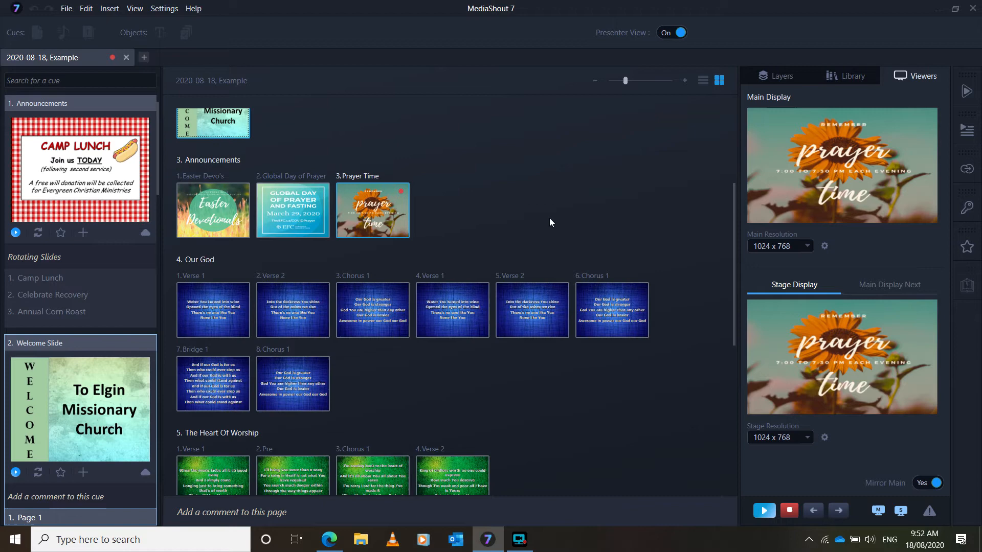
pyautogui.click(213, 310)
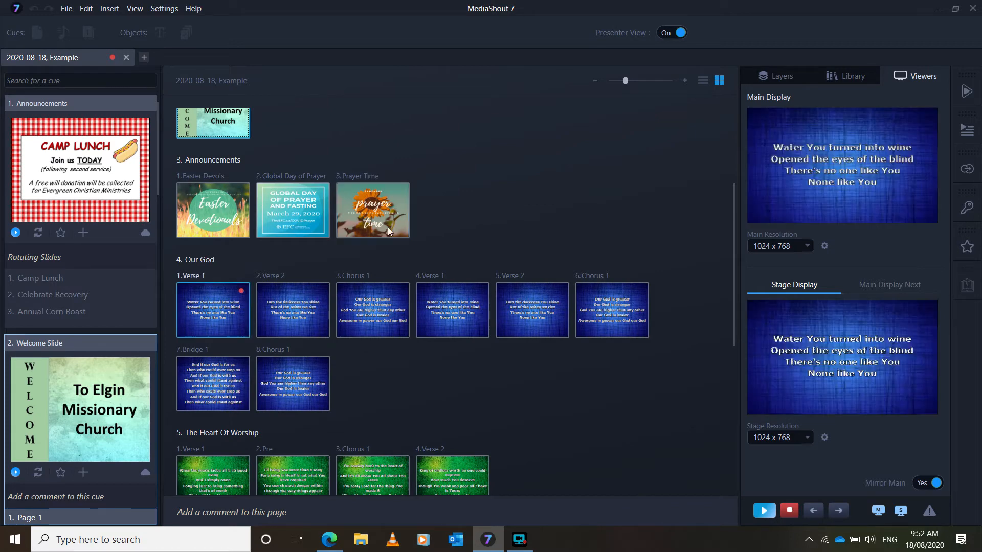
pyautogui.moveTo(228, 322)
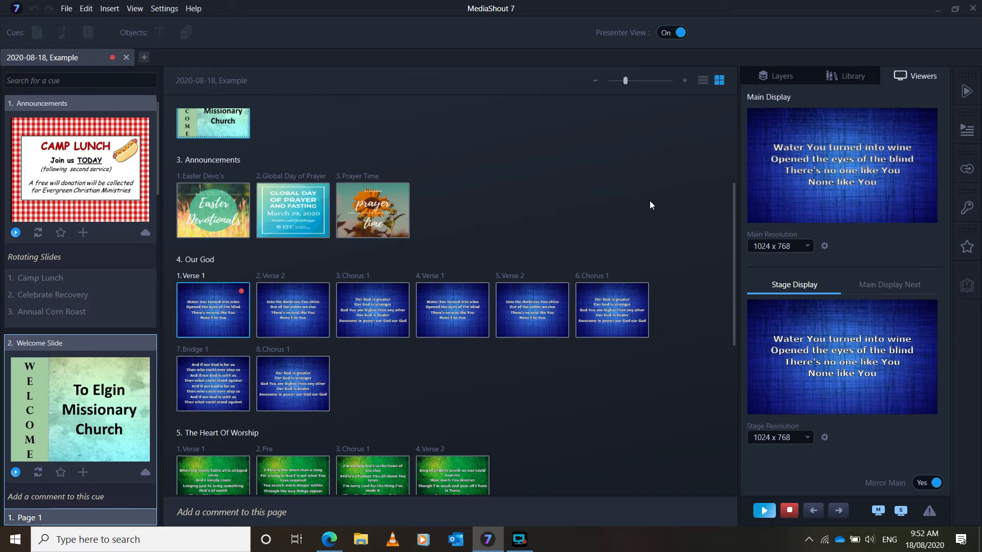
pyautogui.moveTo(609, 202)
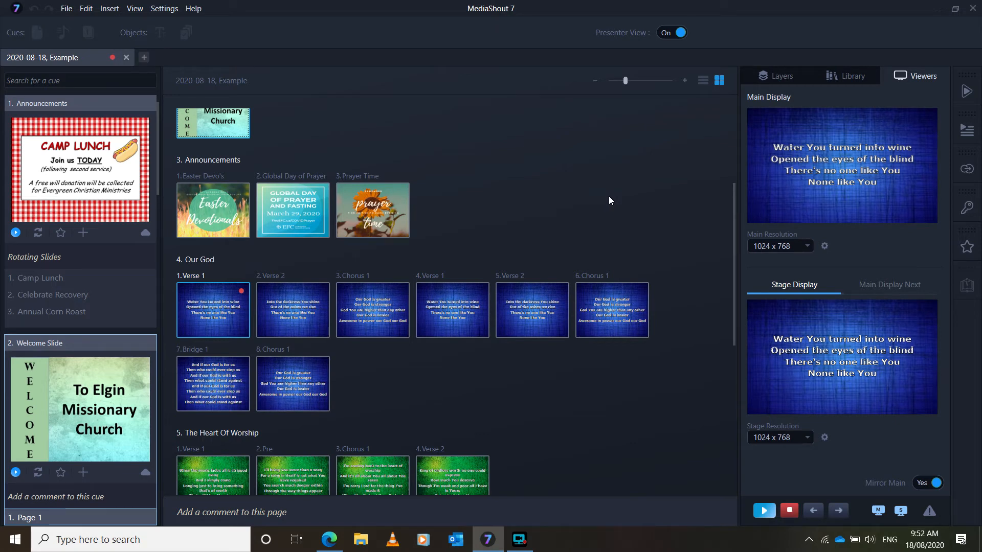
# Step: Advance Our God to Verse 2, 'Into the darkness You shine', live
pyautogui.click(292, 310)
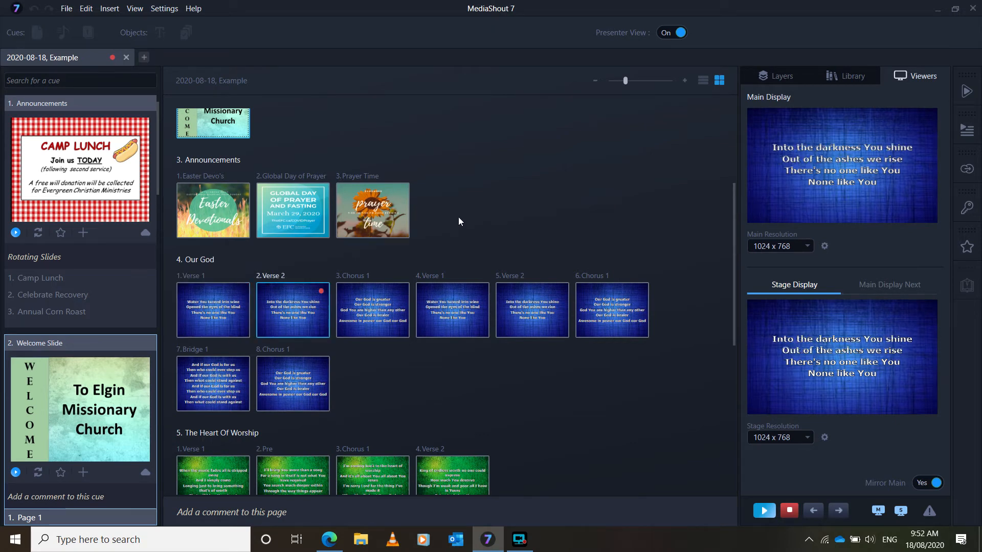
pyautogui.click(372, 310)
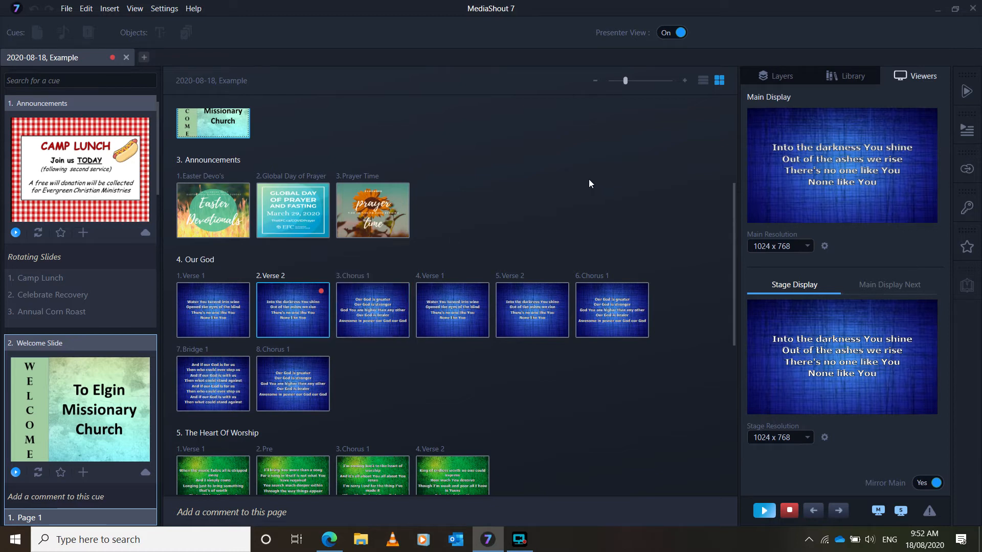
pyautogui.moveTo(545, 227)
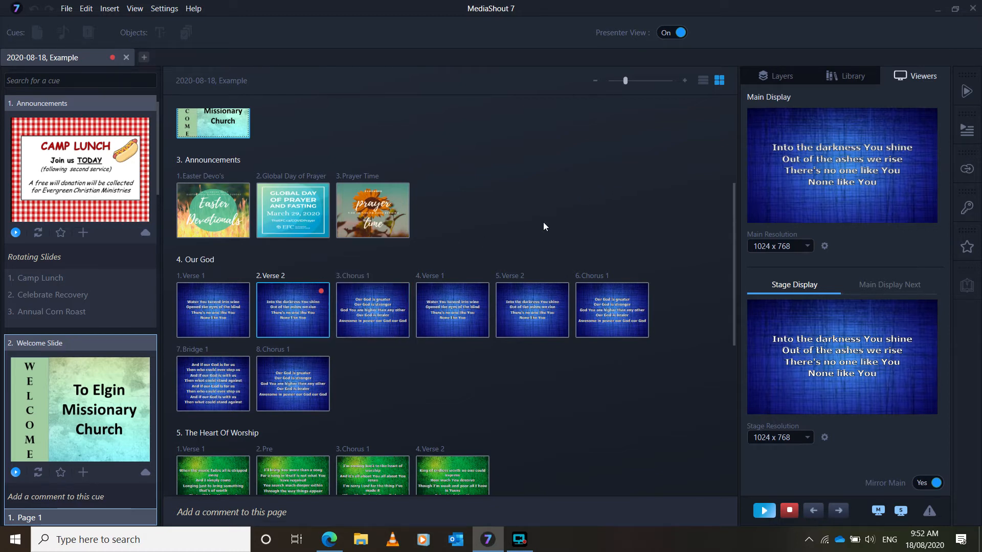
pyautogui.moveTo(550, 218)
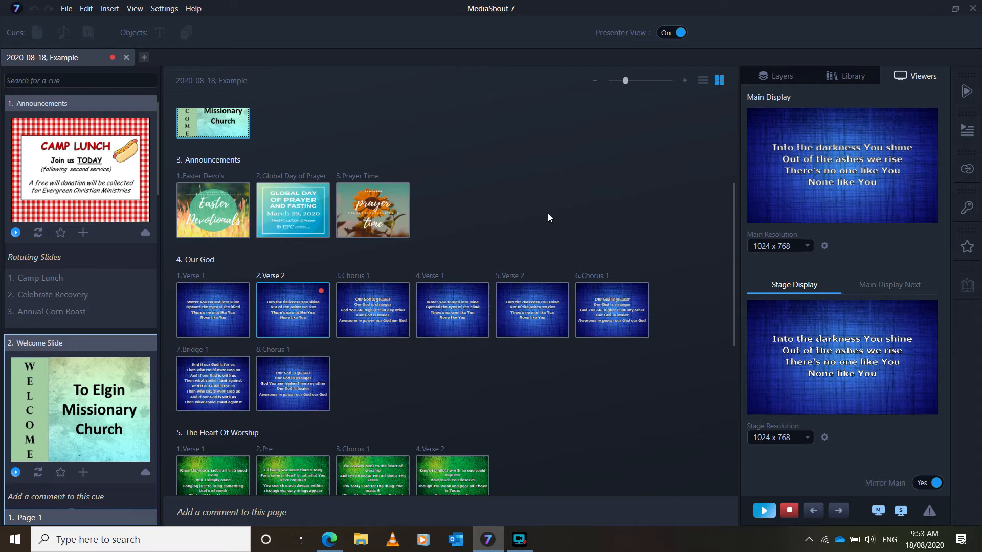
pyautogui.moveTo(553, 212)
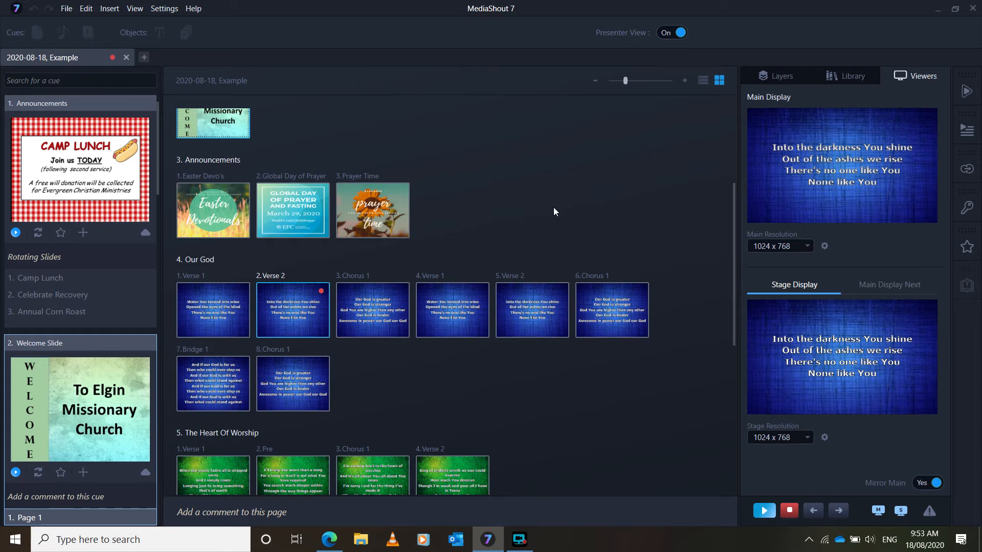
pyautogui.moveTo(567, 222)
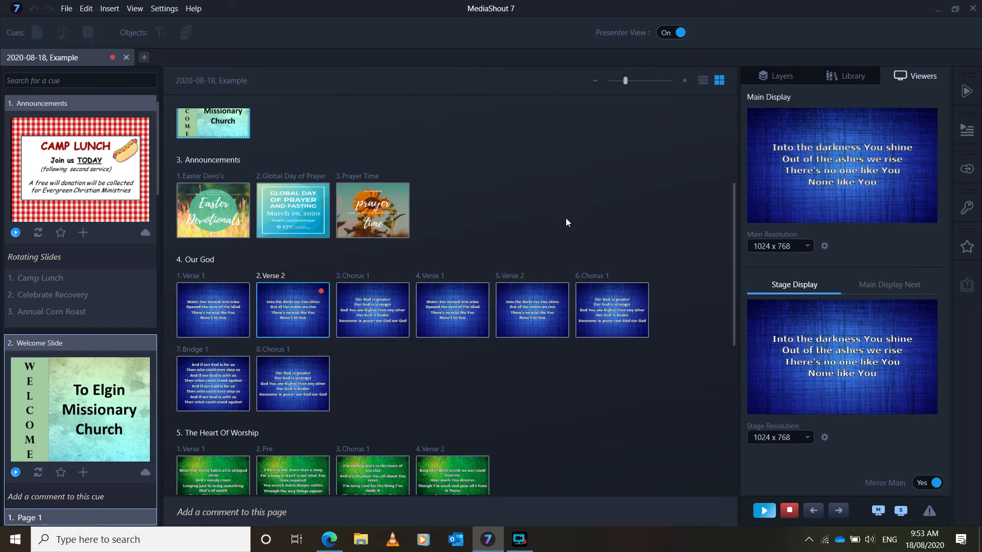
# Step: Browse the script, showing Our God's repeated Verse 1 and second Chorus 1
pyautogui.scroll(-3)
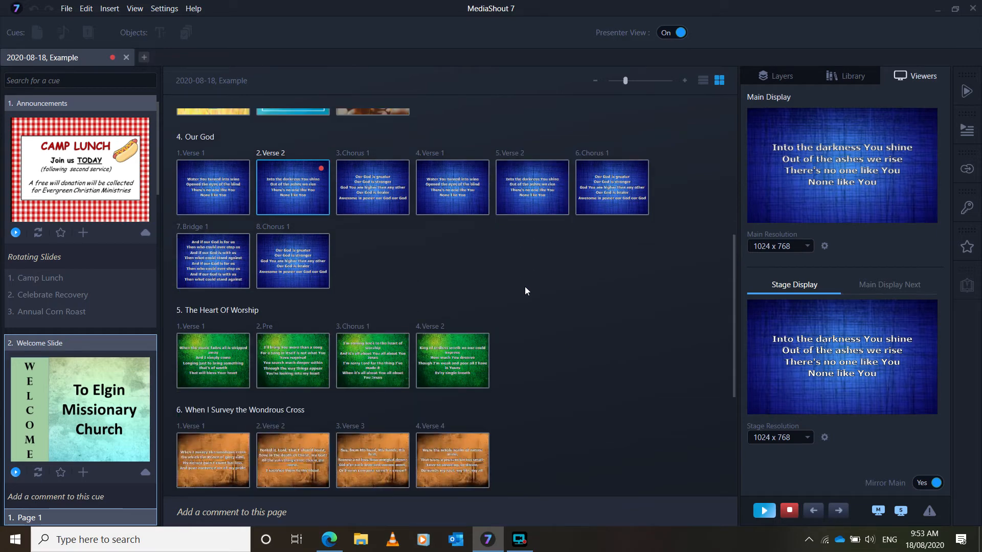
pyautogui.scroll(-3)
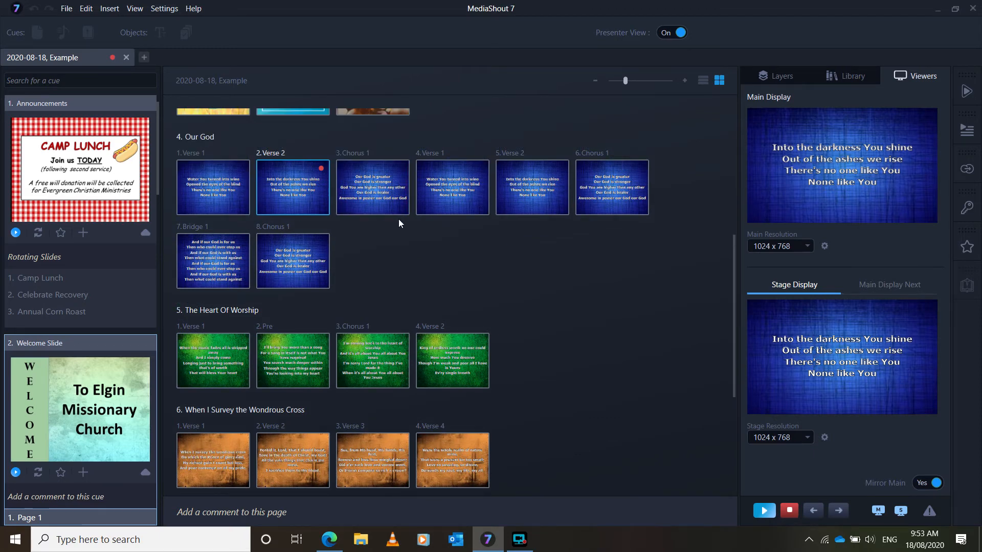
pyautogui.click(452, 188)
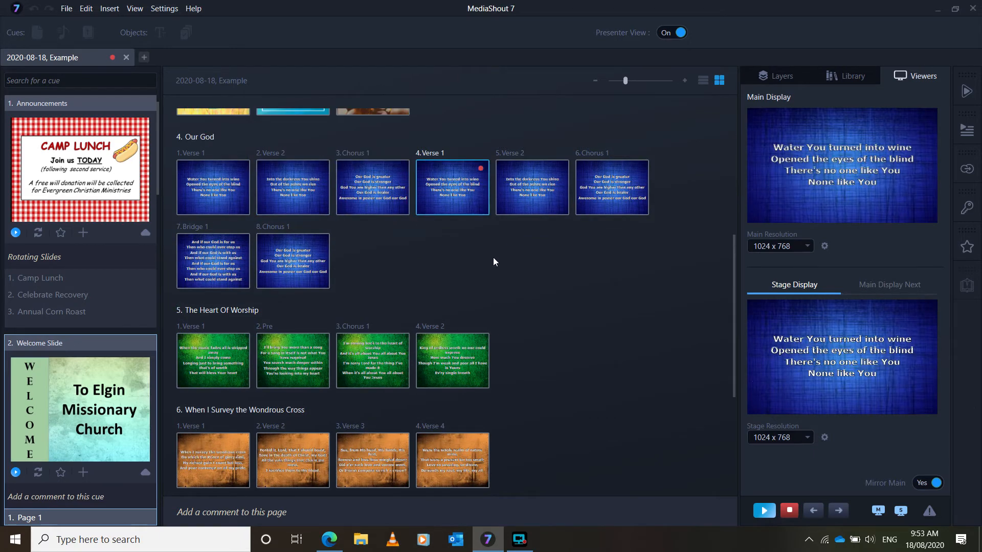
pyautogui.click(612, 187)
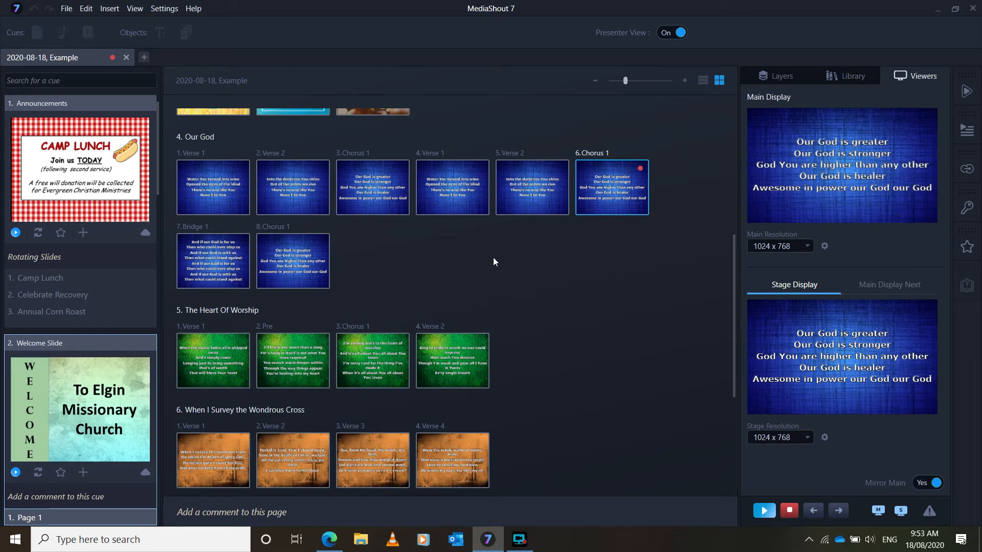
pyautogui.scroll(-3)
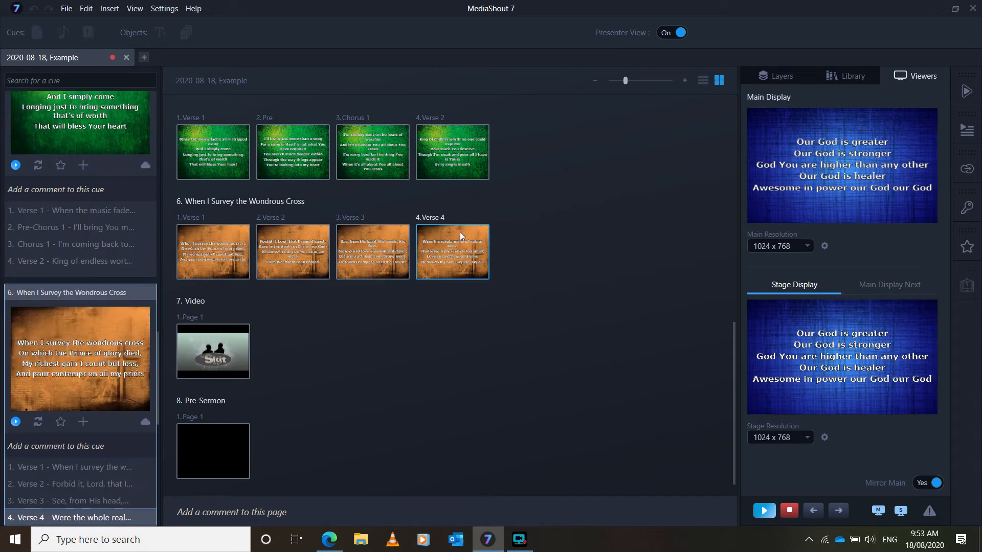
# Step: Turn Presenter View off to edit When I Survey's Verse 4 slide
pyautogui.click(452, 251)
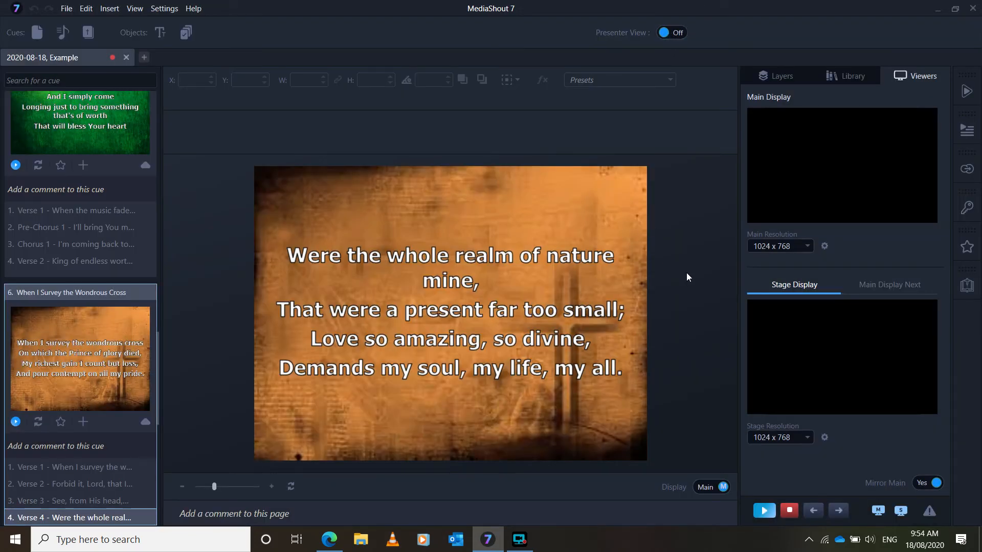
pyautogui.moveTo(683, 270)
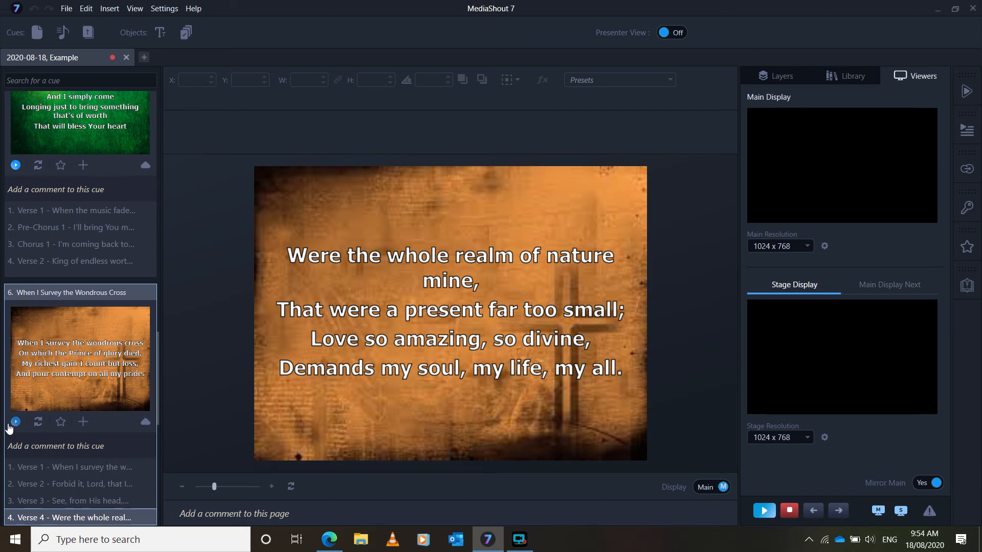
# Step: Play the When I Survey the Wondrous Cross cue to show Verse 1 live
pyautogui.click(16, 423)
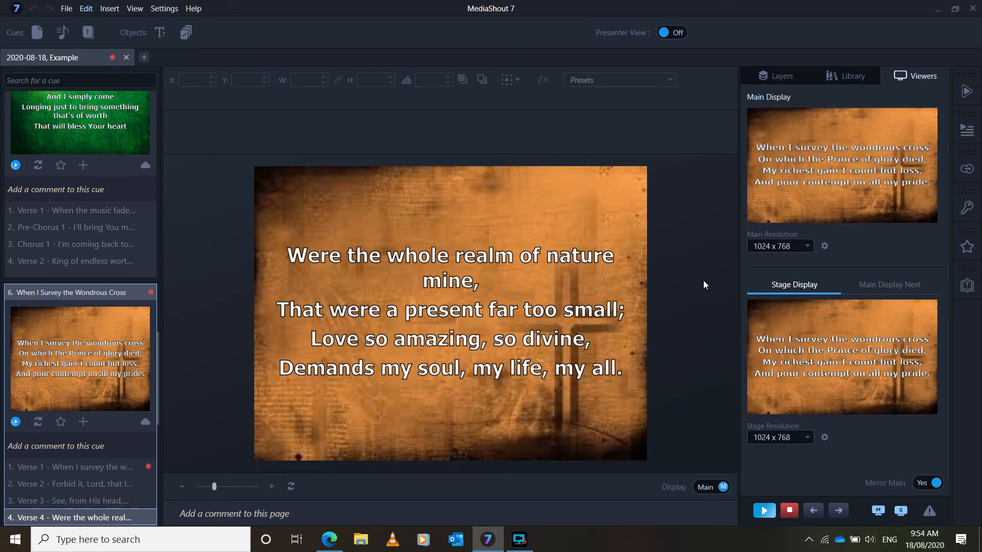
pyautogui.moveTo(797, 242)
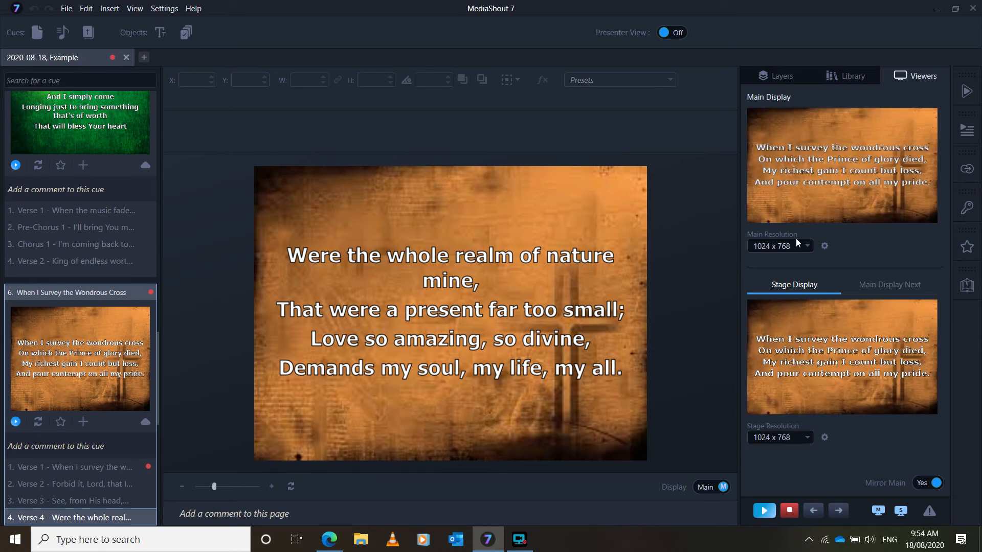
pyautogui.moveTo(758, 275)
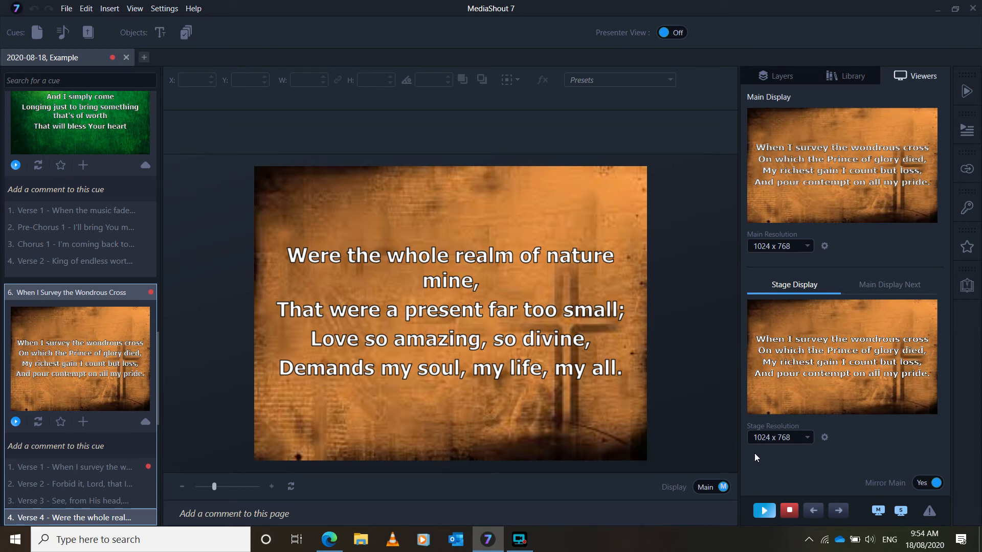
pyautogui.moveTo(824, 246)
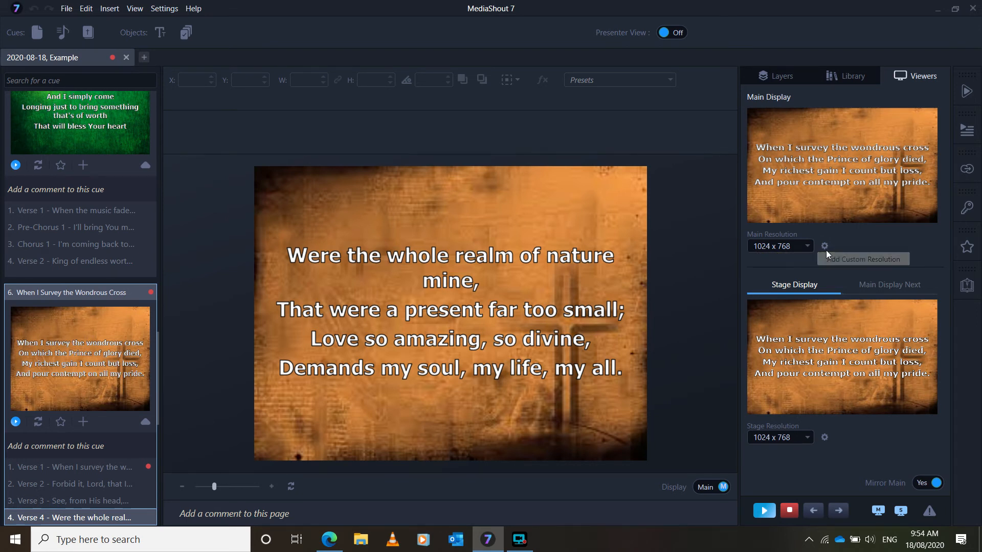
pyautogui.moveTo(778, 264)
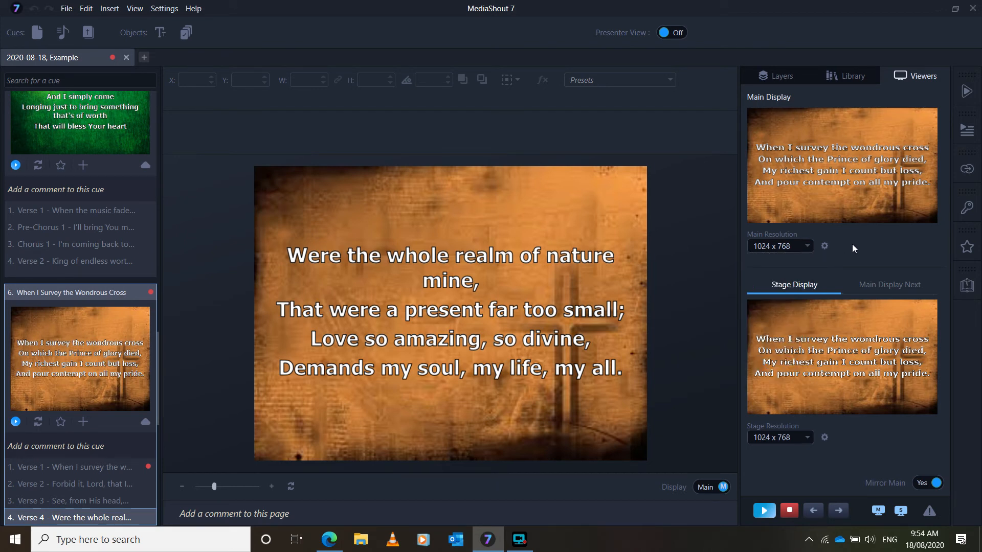
pyautogui.moveTo(852, 256)
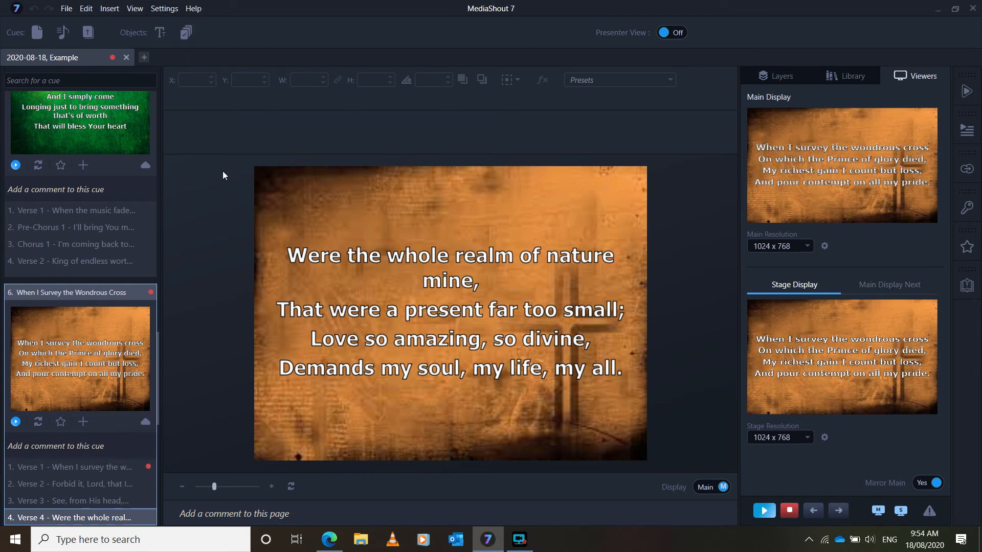
pyautogui.moveTo(165, 8)
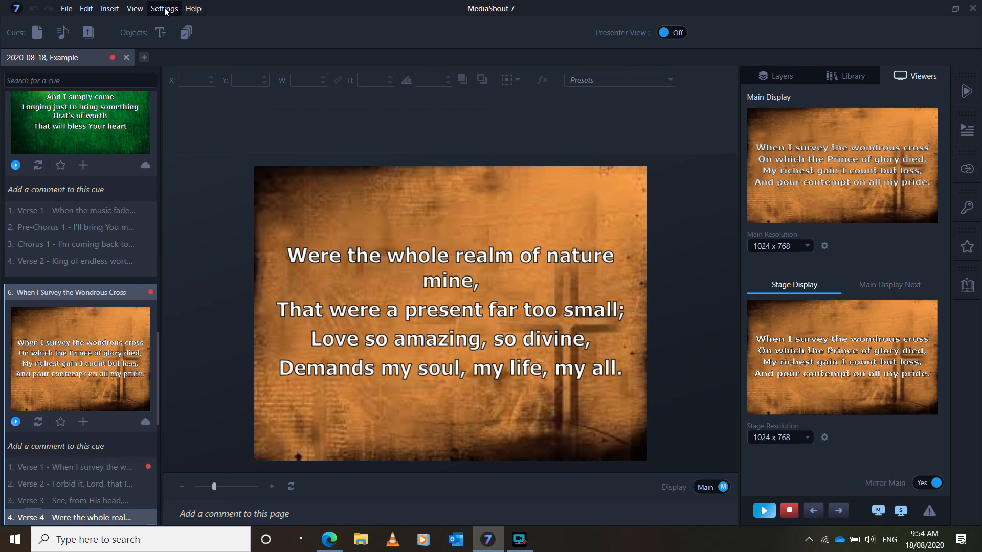
pyautogui.click(164, 8)
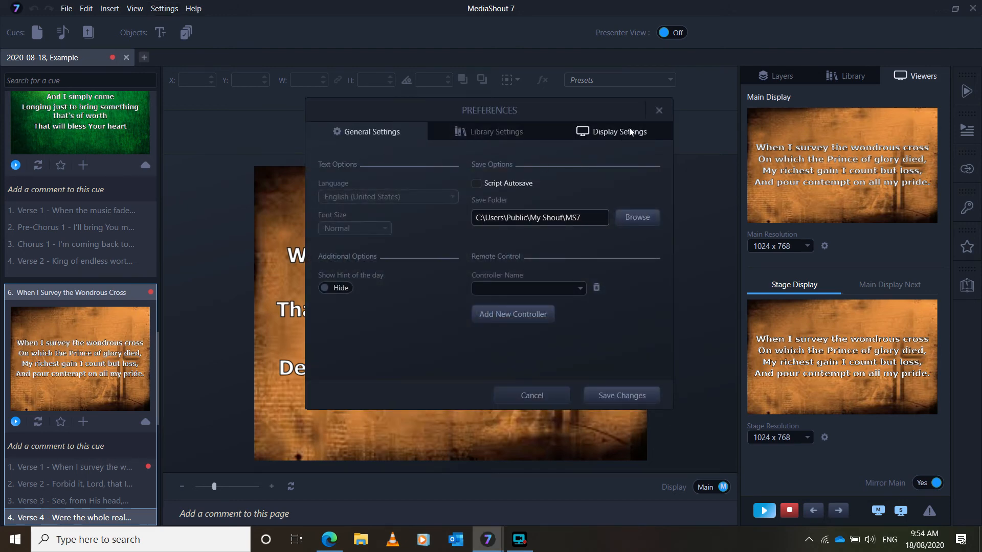
pyautogui.click(619, 132)
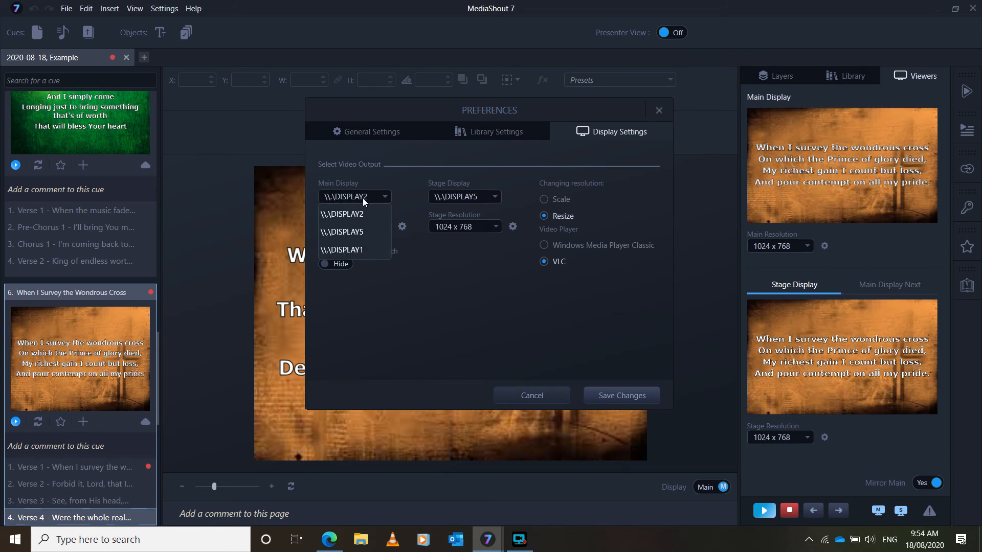
pyautogui.click(342, 214)
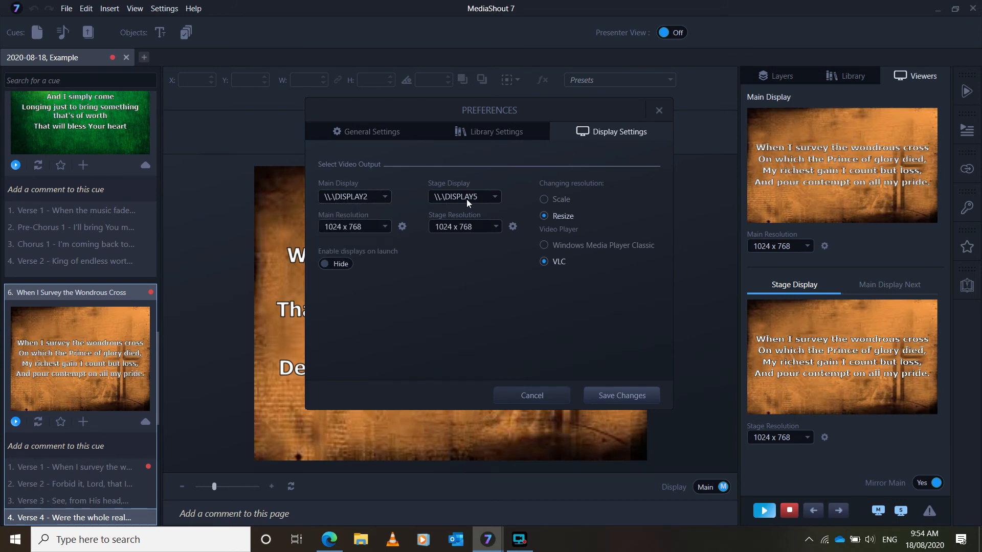
pyautogui.moveTo(476, 208)
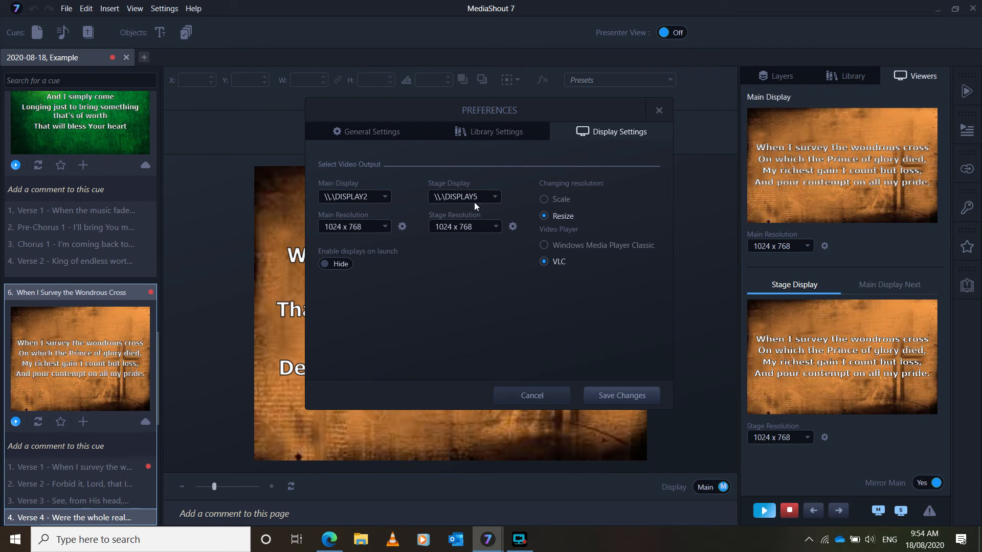
pyautogui.moveTo(487, 250)
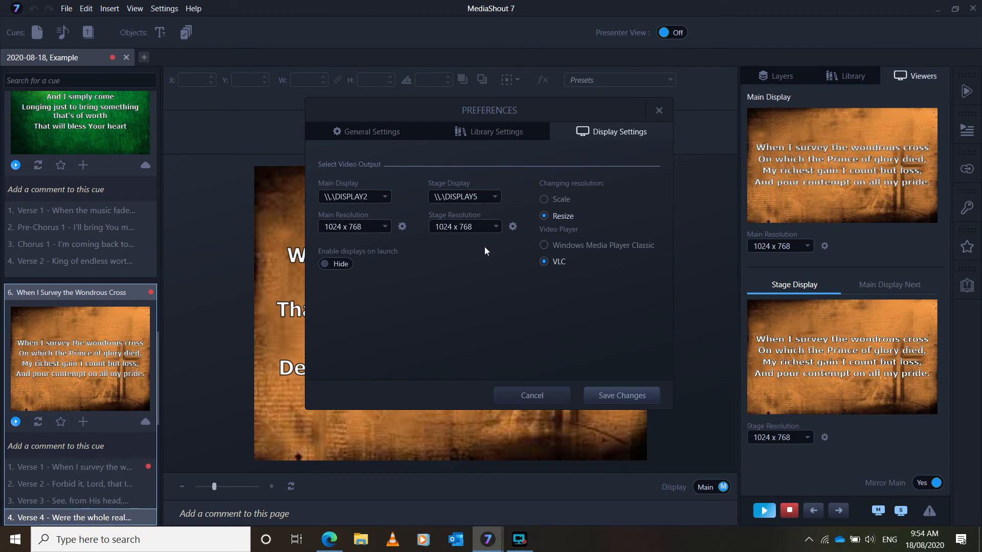
pyautogui.moveTo(474, 323)
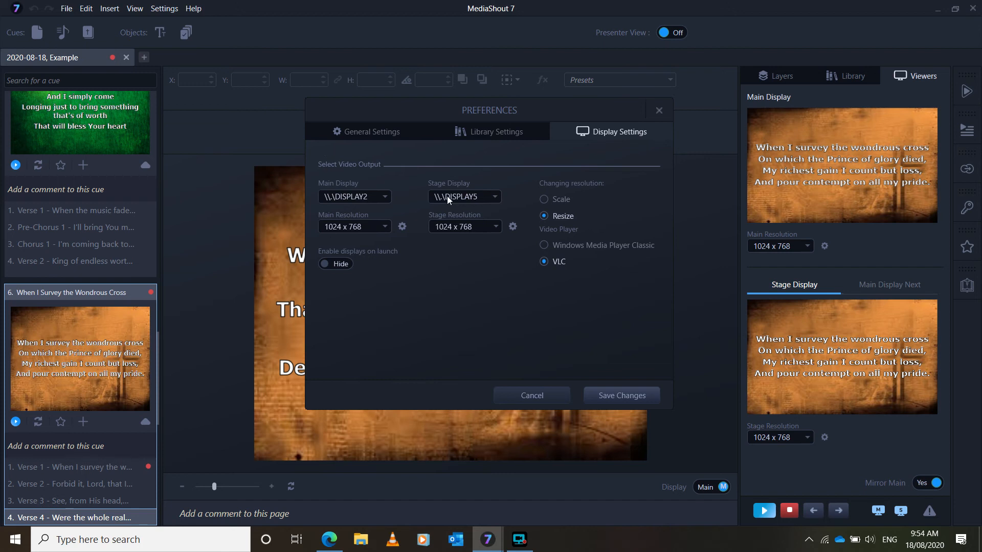
pyautogui.click(463, 197)
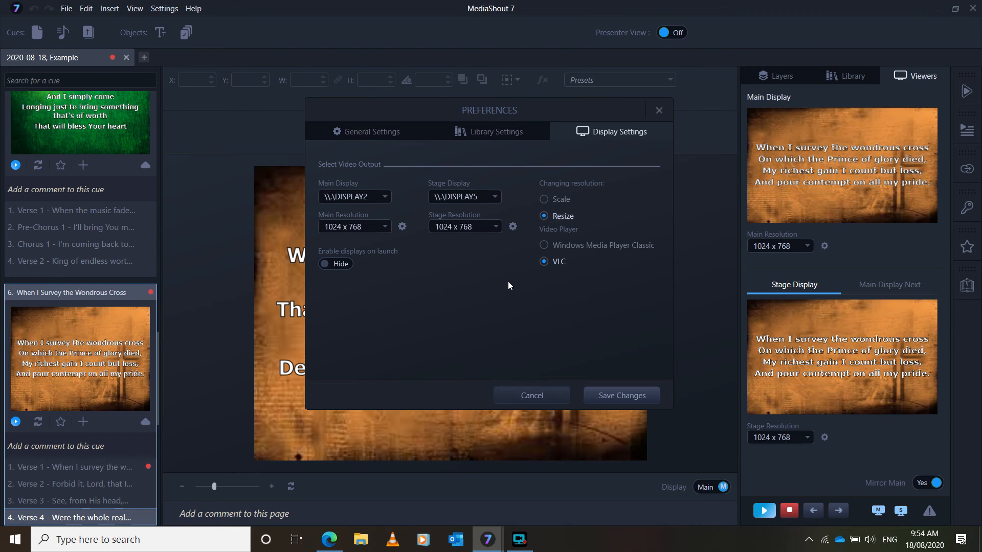
pyautogui.moveTo(500, 286)
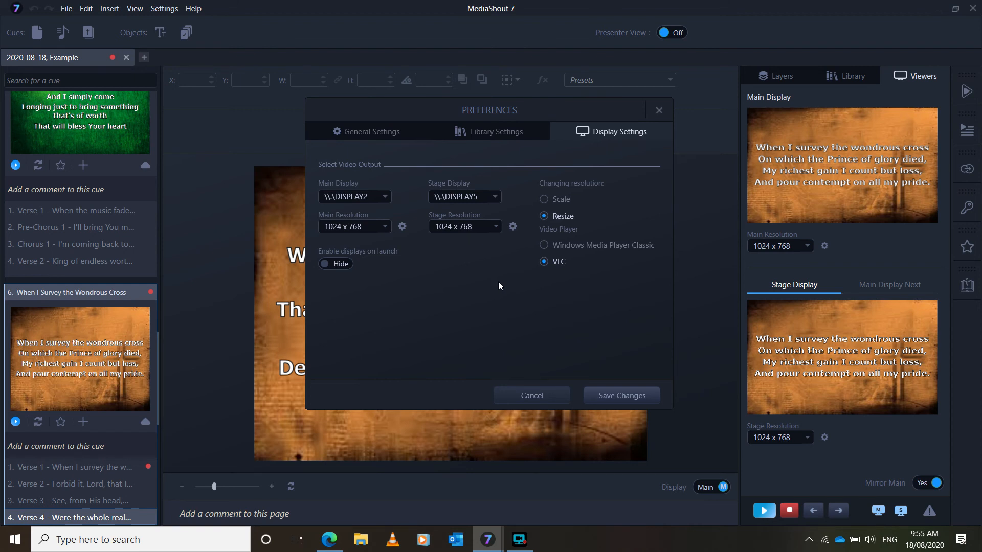
pyautogui.click(621, 395)
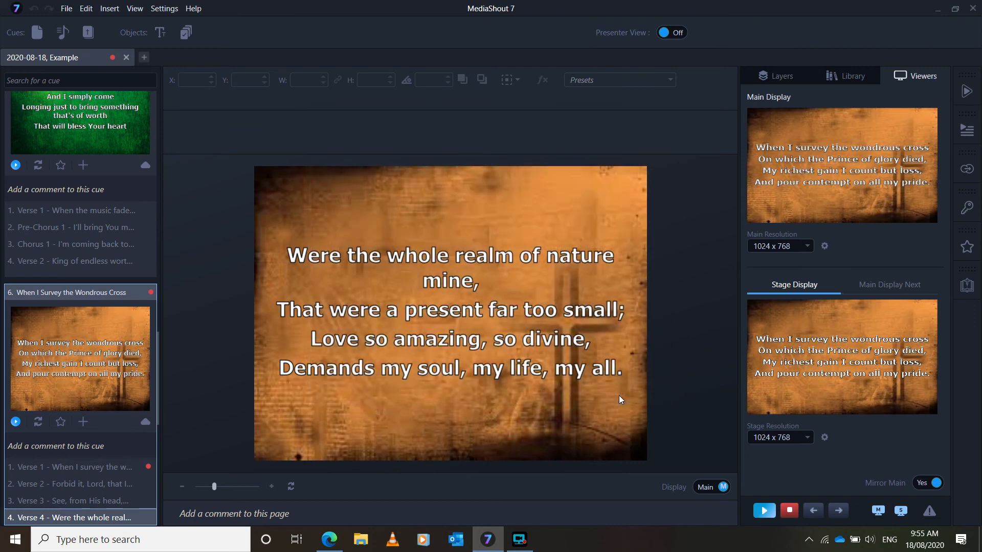
pyautogui.moveTo(689, 303)
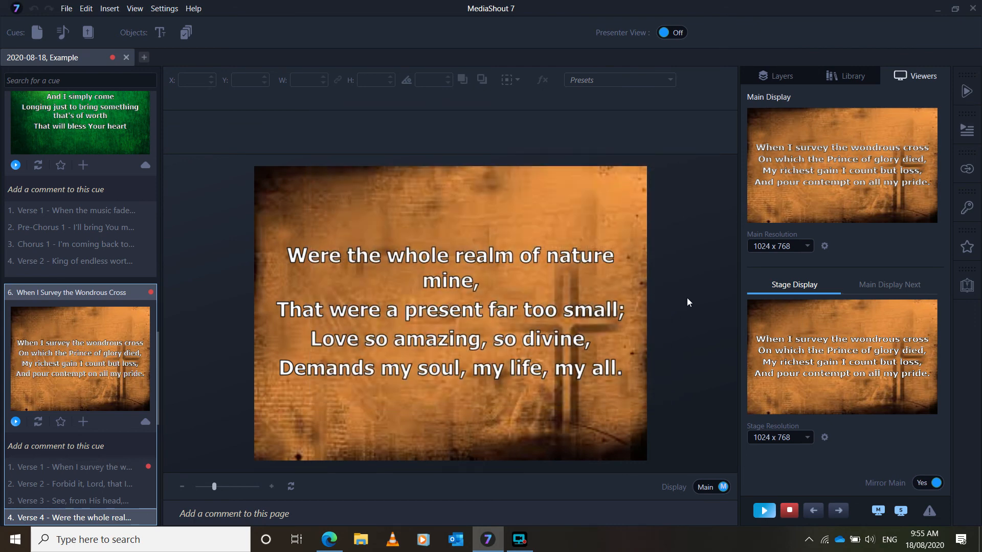
pyautogui.moveTo(685, 270)
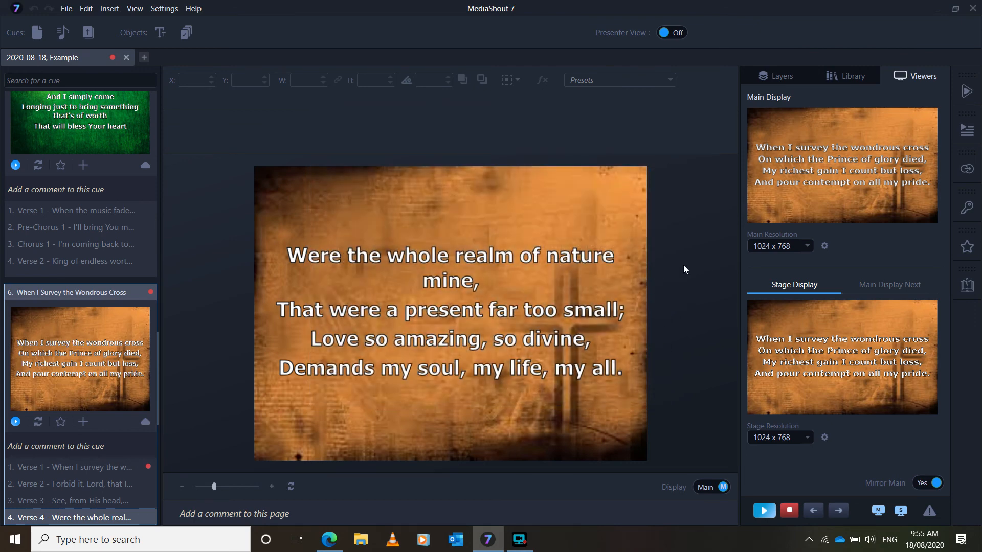
pyautogui.moveTo(694, 277)
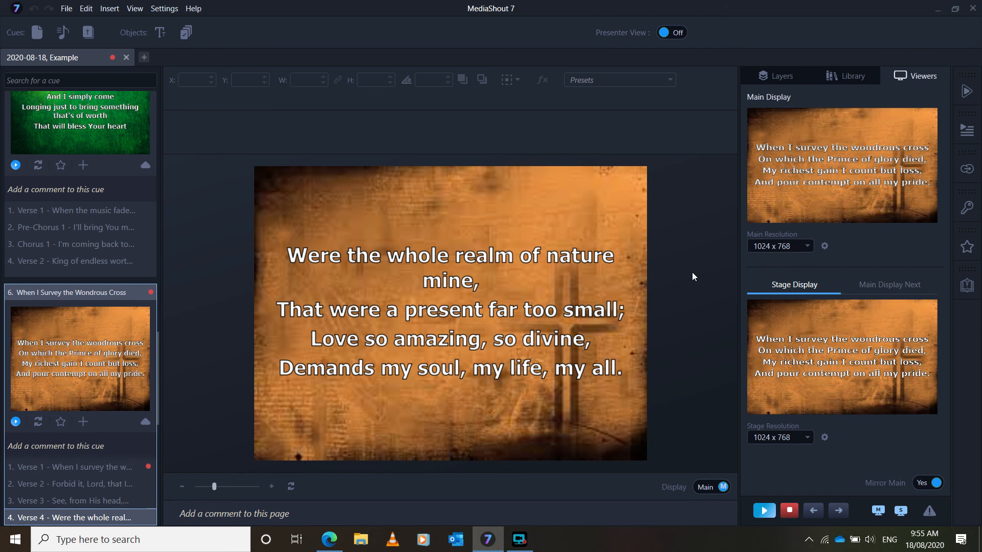
pyautogui.moveTo(692, 287)
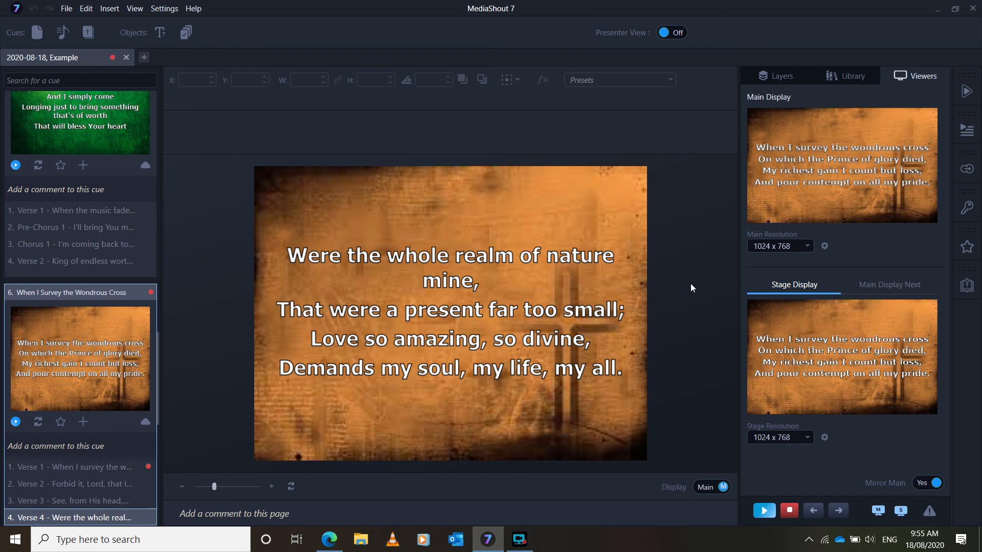
pyautogui.moveTo(696, 287)
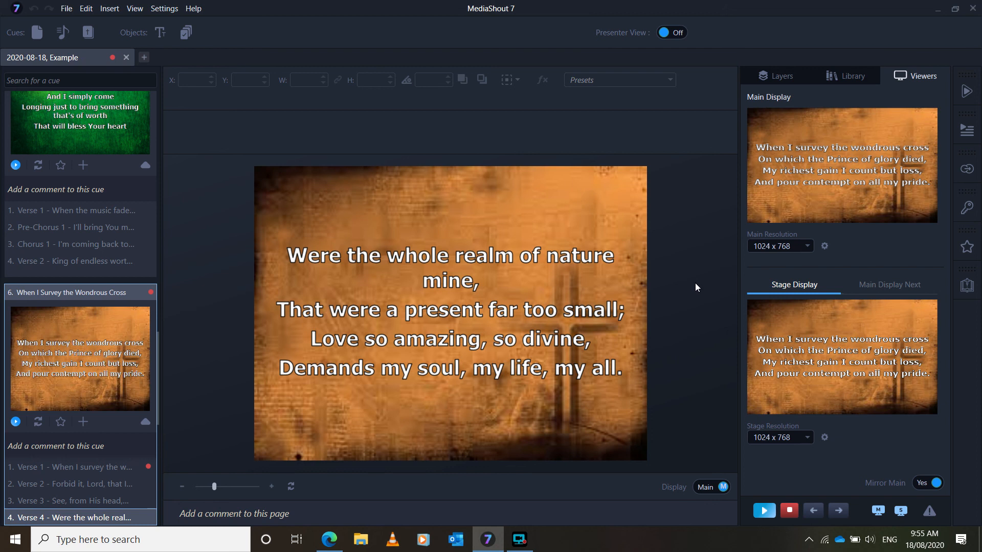